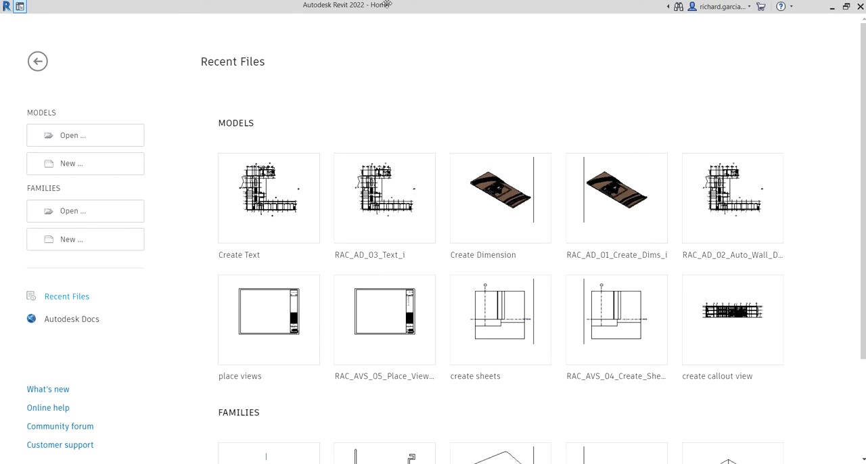
{"action": "mouse_move", "coordinate": [341, 14]}
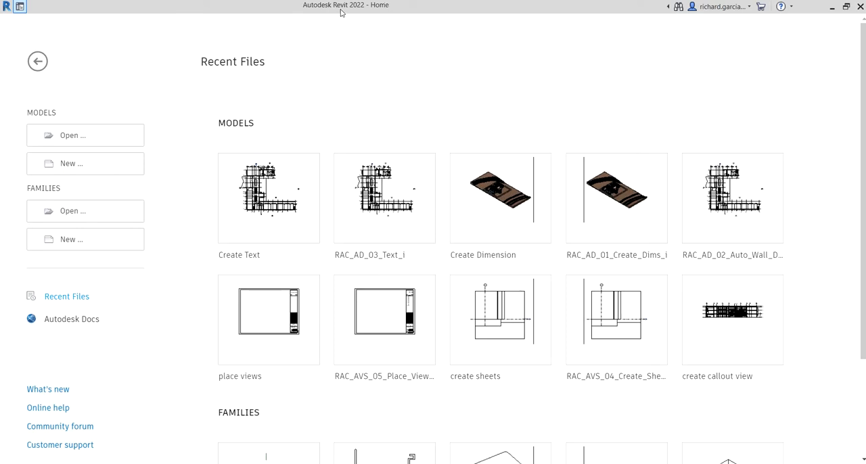
Step: Create a new Revit project from the Construction Template
{"action": "left_click", "coordinate": [85, 163]}
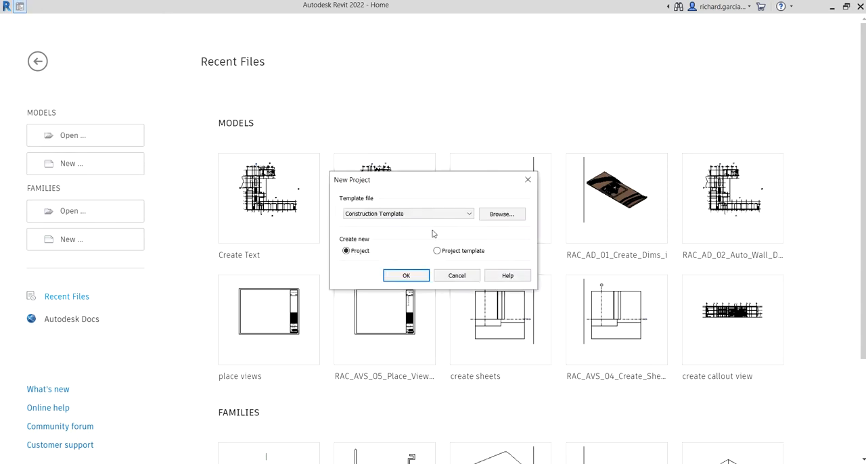
{"action": "left_click", "coordinate": [407, 276]}
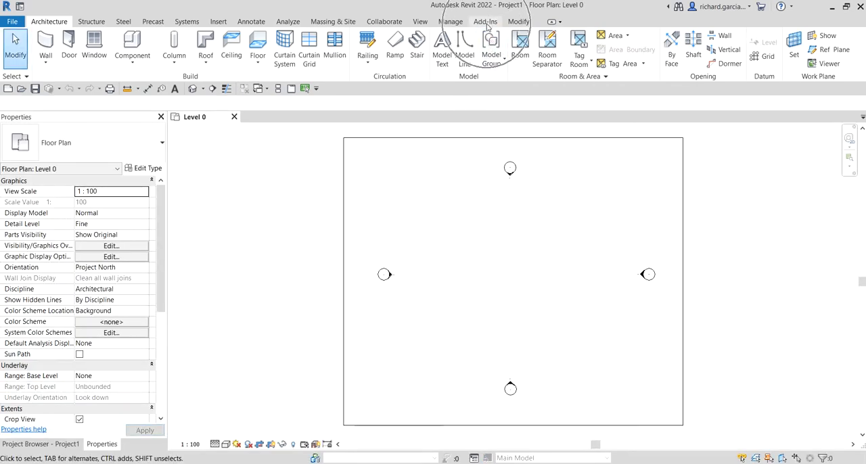
Step: Show the Add-Ins external tools list to confirm Navisworks 2022 is installed
{"action": "left_click", "coordinate": [484, 22]}
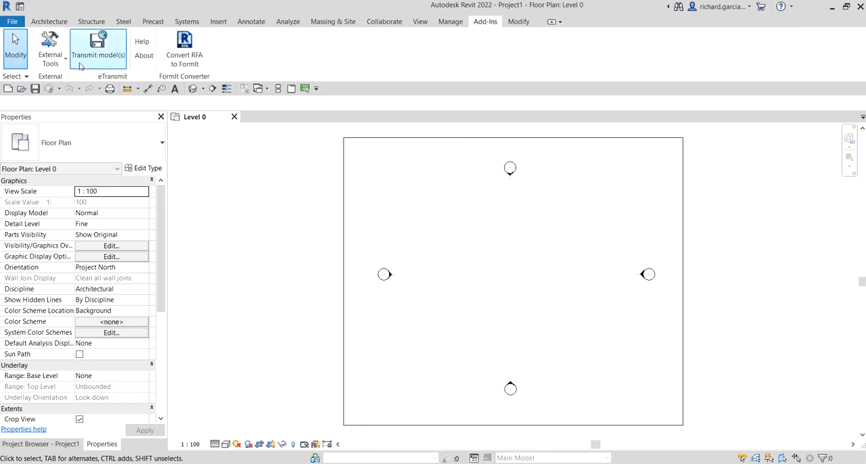
{"action": "mouse_move", "coordinate": [48, 49]}
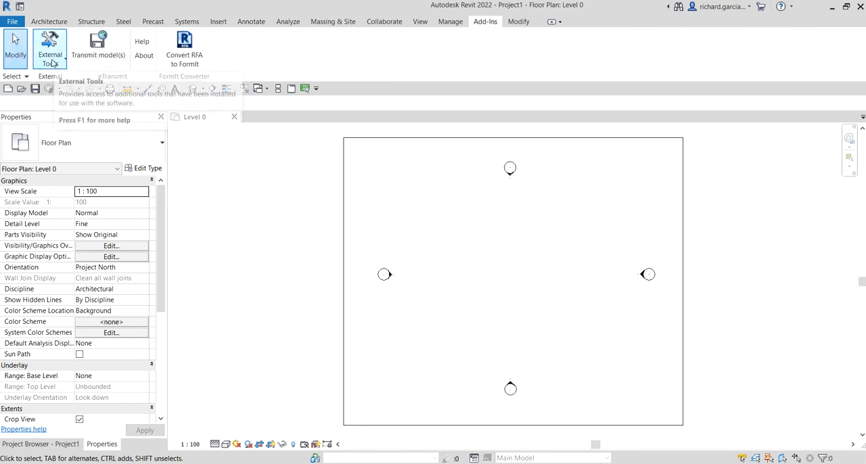
{"action": "left_click", "coordinate": [50, 48]}
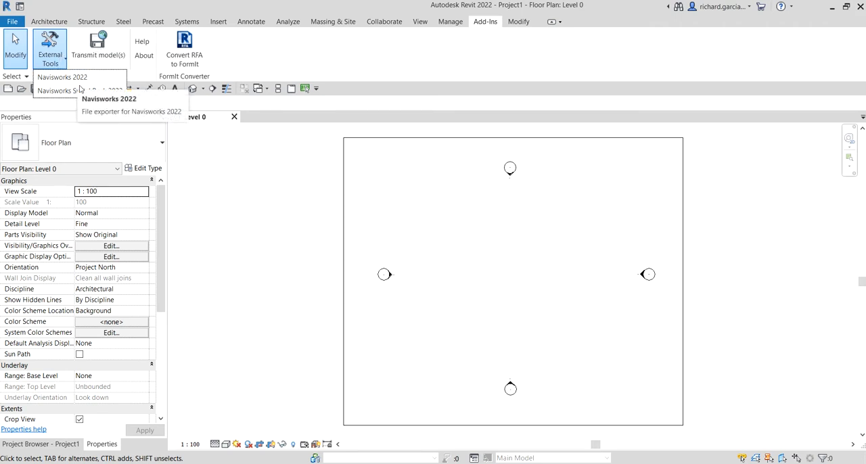
{"action": "mouse_move", "coordinate": [62, 78]}
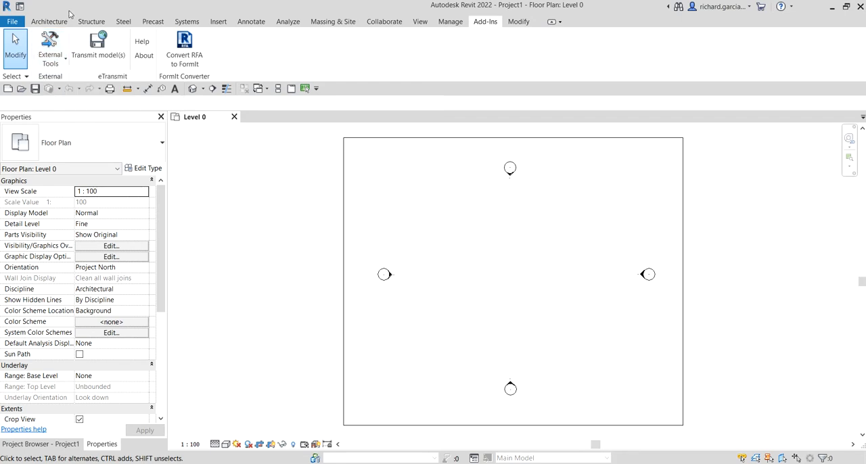
{"action": "left_click", "coordinate": [12, 22]}
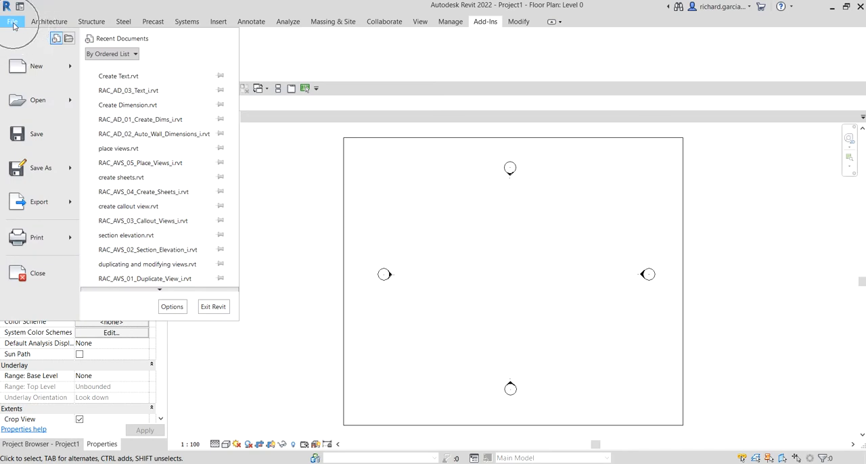
{"action": "left_click", "coordinate": [38, 202]}
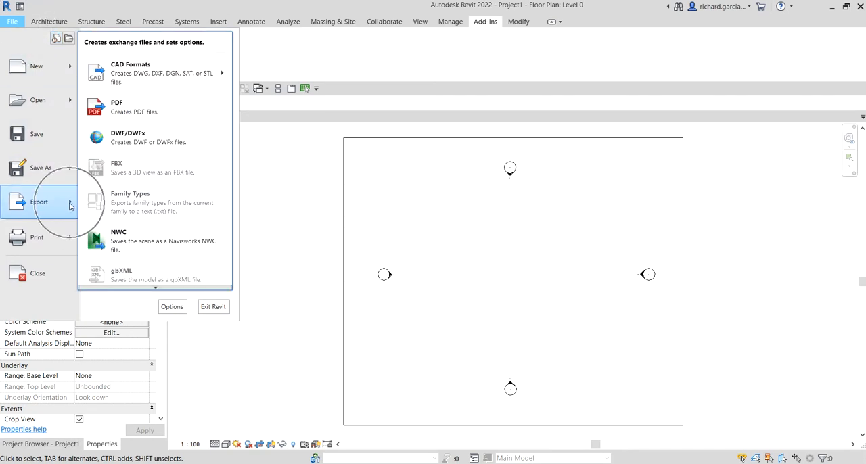
{"action": "mouse_move", "coordinate": [132, 241]}
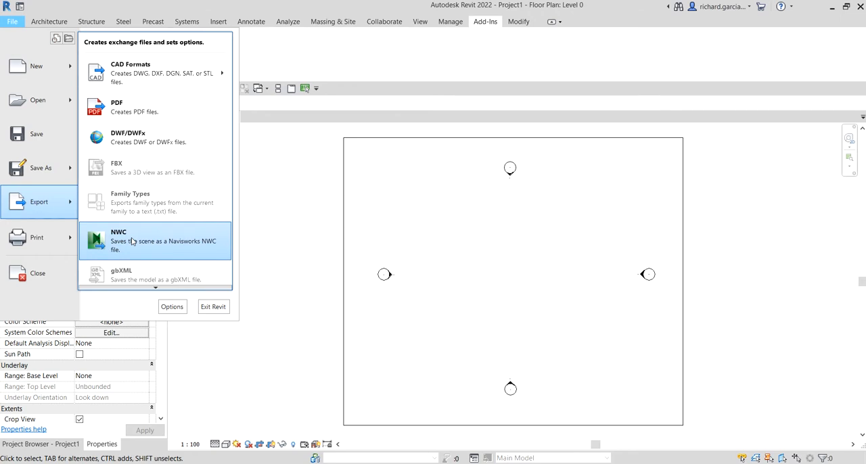
{"action": "left_click", "coordinate": [142, 245]}
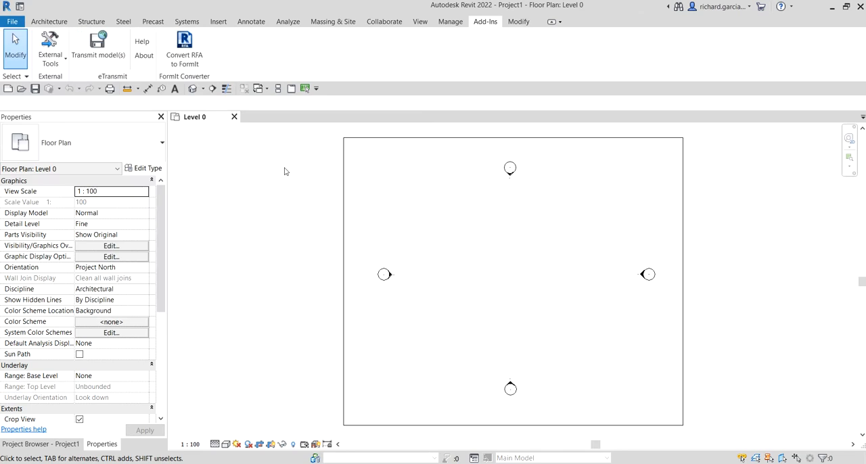
{"action": "mouse_move", "coordinate": [479, 14]}
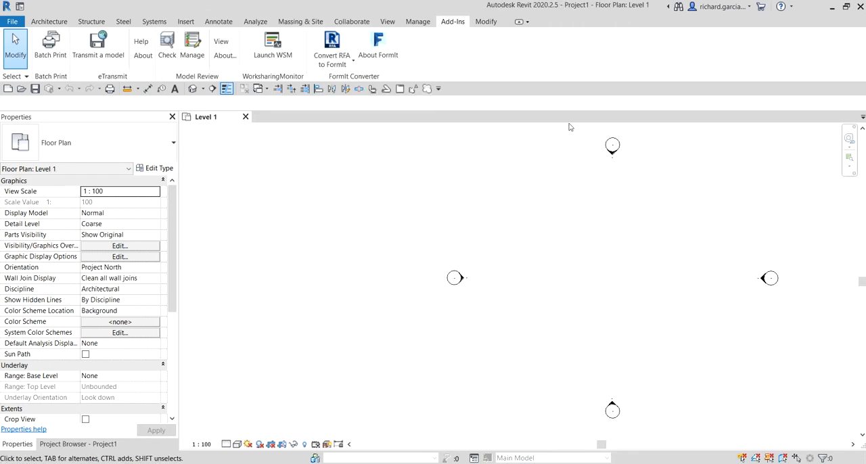
{"action": "mouse_move", "coordinate": [447, 127]}
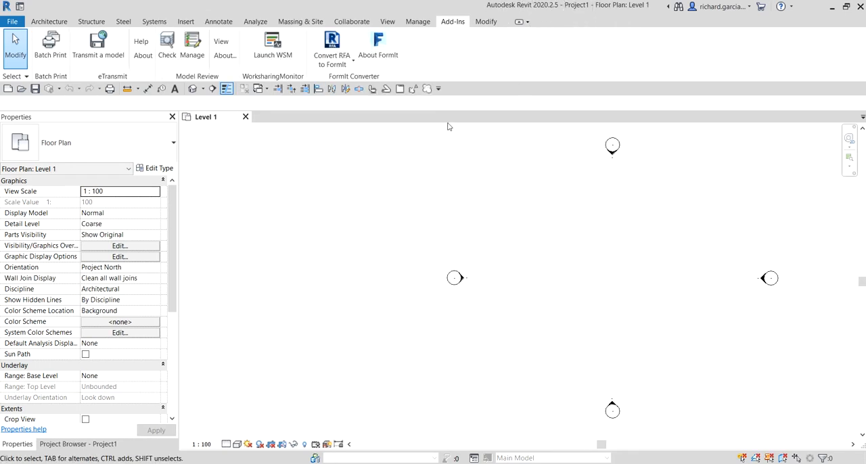
{"action": "mouse_move", "coordinate": [113, 95]}
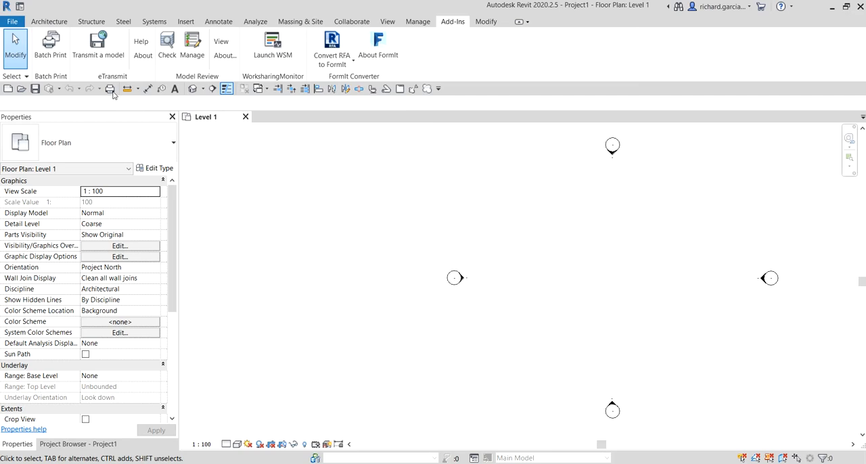
{"action": "mouse_move", "coordinate": [100, 81]}
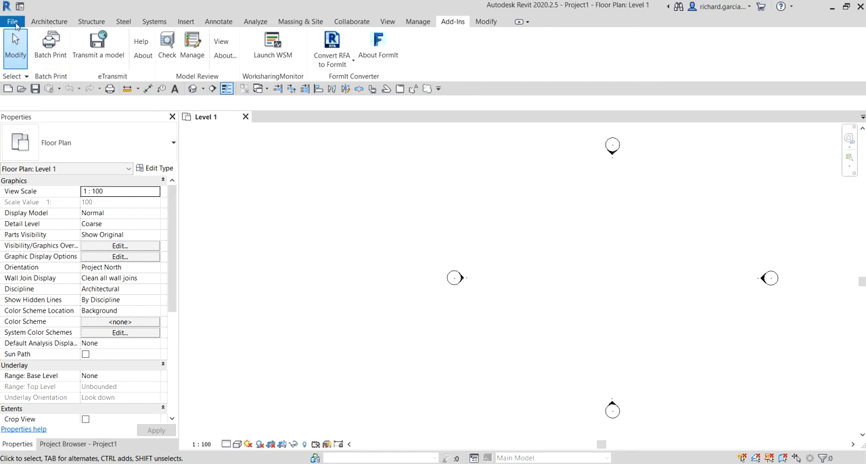
{"action": "left_click", "coordinate": [12, 21]}
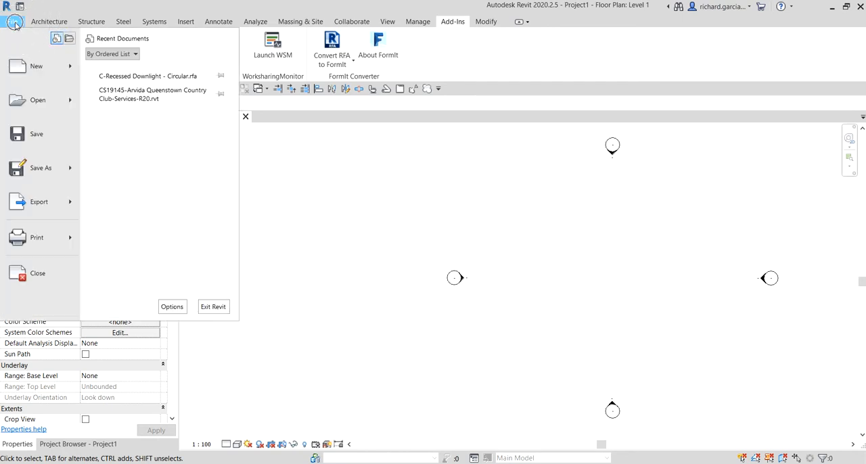
{"action": "left_click", "coordinate": [38, 202]}
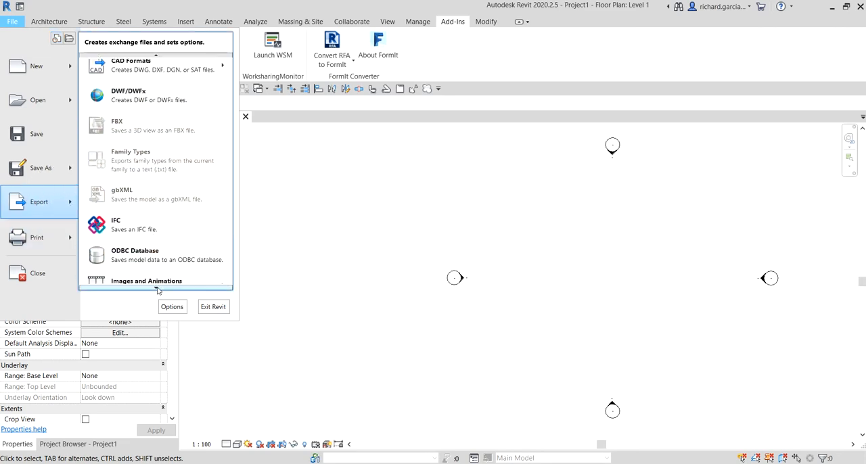
{"action": "scroll", "scroll_direction": "down", "scroll_amount": 3}
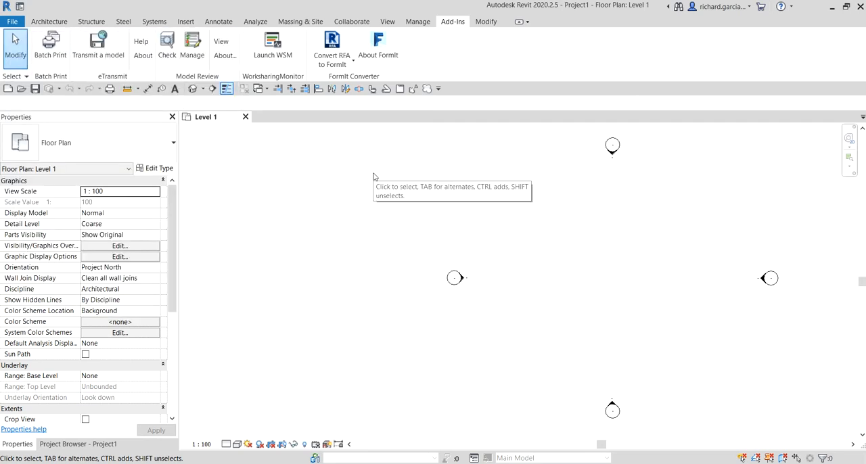
{"action": "mouse_move", "coordinate": [402, 291]}
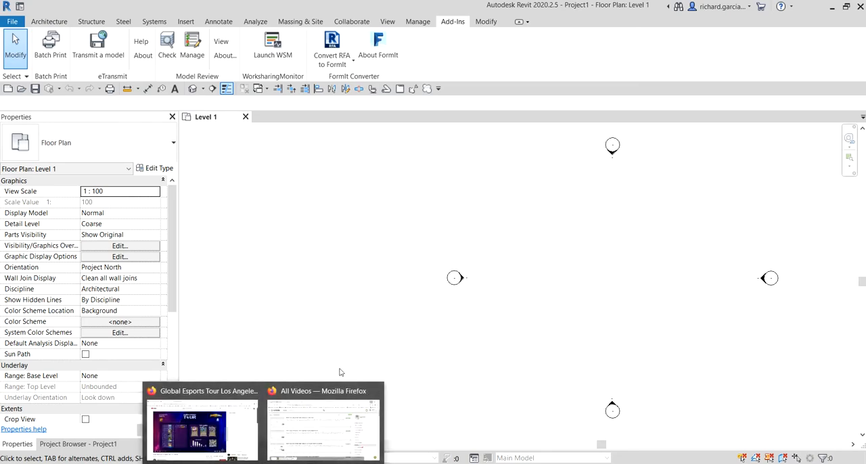
Step: Switch to Firefox and navigate back to the Autodesk Navisworks 3D viewers page
{"action": "left_click", "coordinate": [322, 426]}
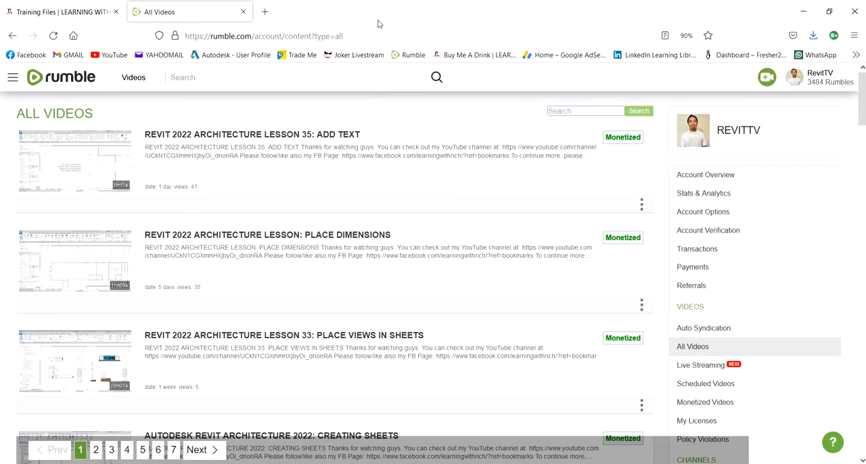
{"action": "mouse_move", "coordinate": [777, 9]}
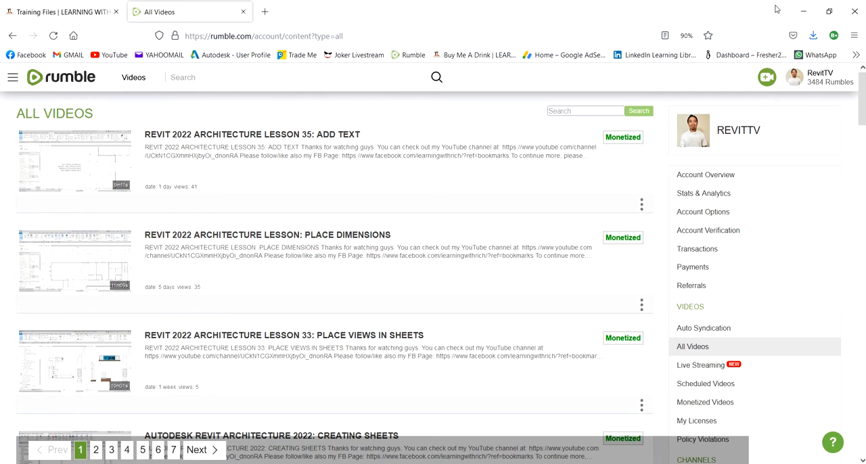
{"action": "left_click", "coordinate": [61, 11]}
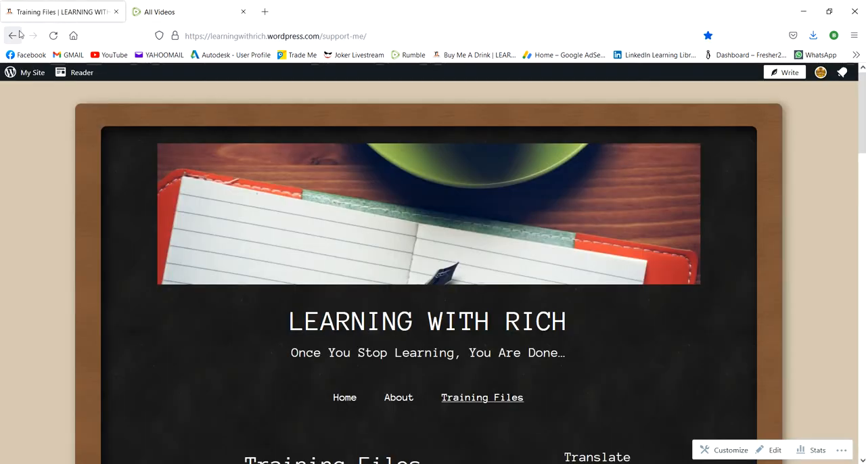
{"action": "left_click", "coordinate": [13, 35]}
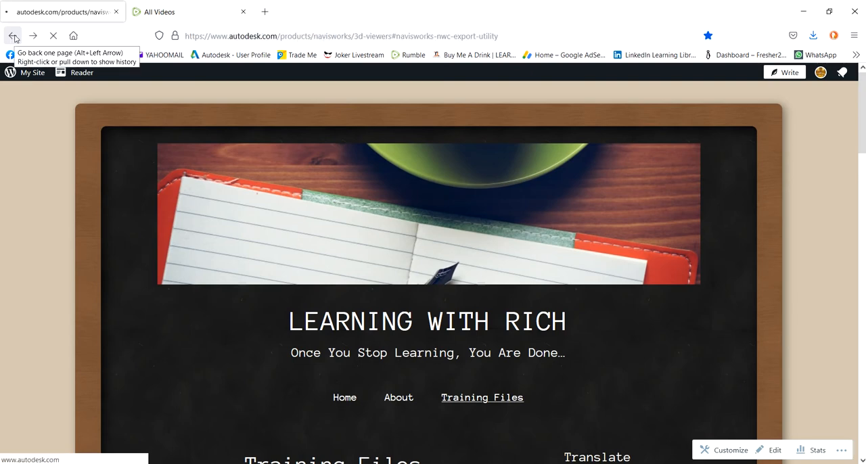
{"action": "left_click", "coordinate": [13, 35]}
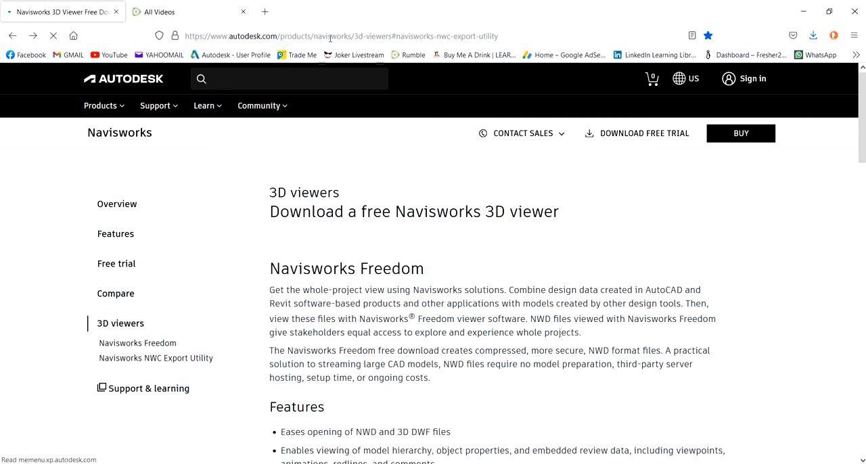
Step: Scroll to the NWC Export Utility downloads and start downloading NavisworksExporters2020.exe
{"action": "left_click", "coordinate": [338, 35]}
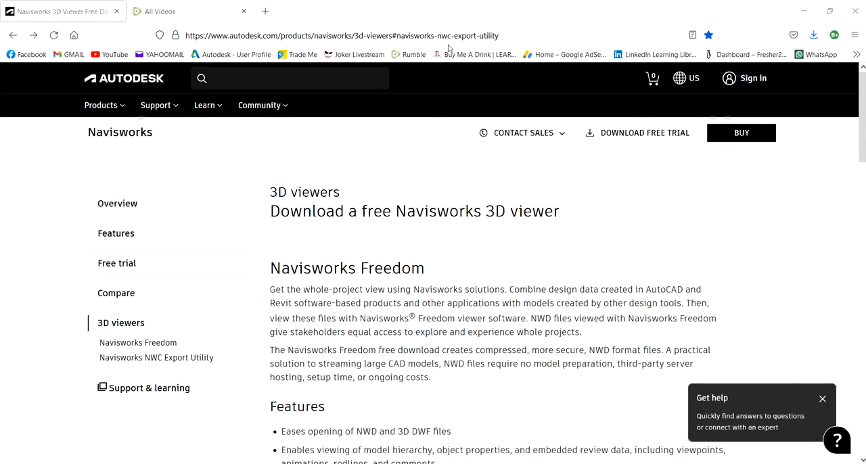
{"action": "mouse_move", "coordinate": [479, 38]}
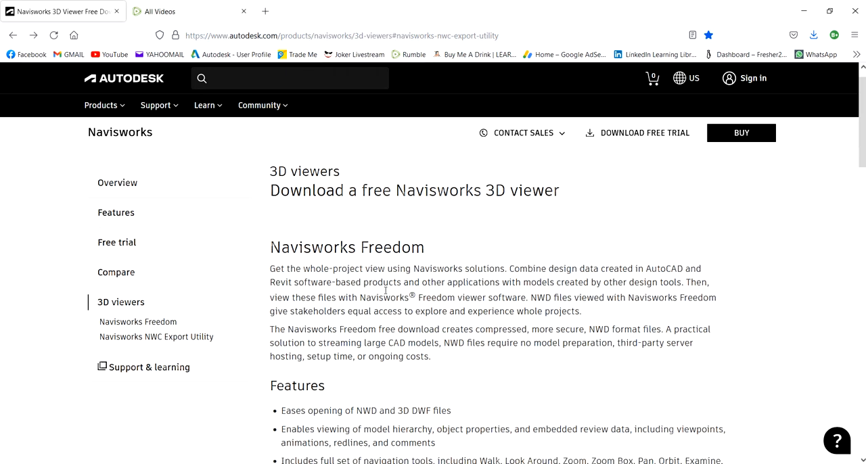
{"action": "scroll", "scroll_direction": "down", "scroll_amount": 3}
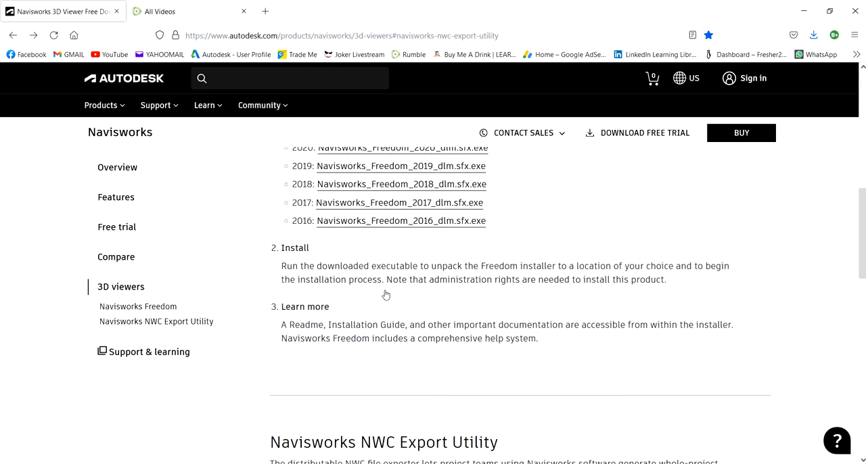
{"action": "scroll", "scroll_direction": "down", "scroll_amount": 3}
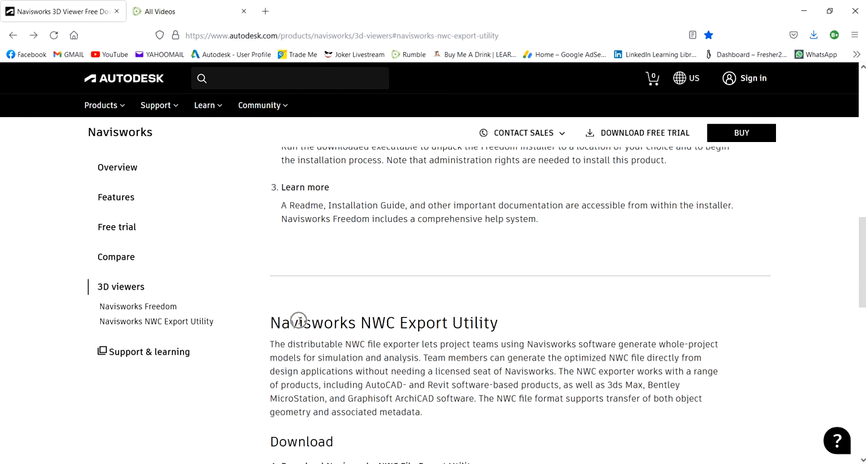
{"action": "mouse_move", "coordinate": [476, 327]}
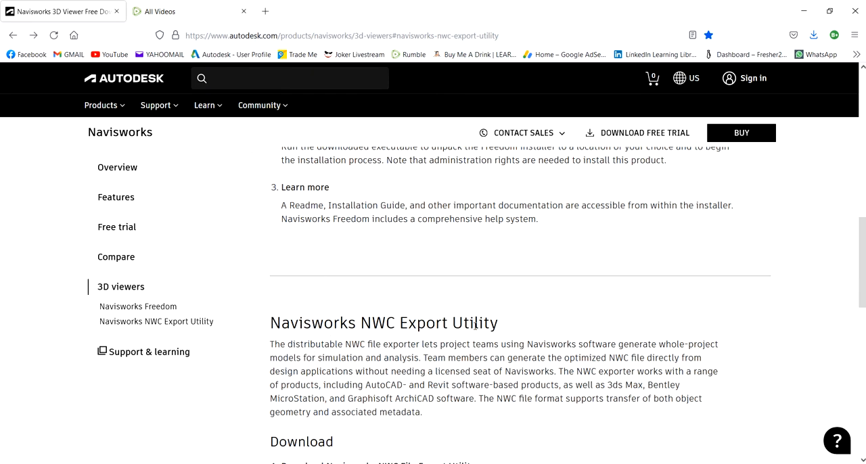
{"action": "scroll", "scroll_direction": "up", "scroll_amount": 3}
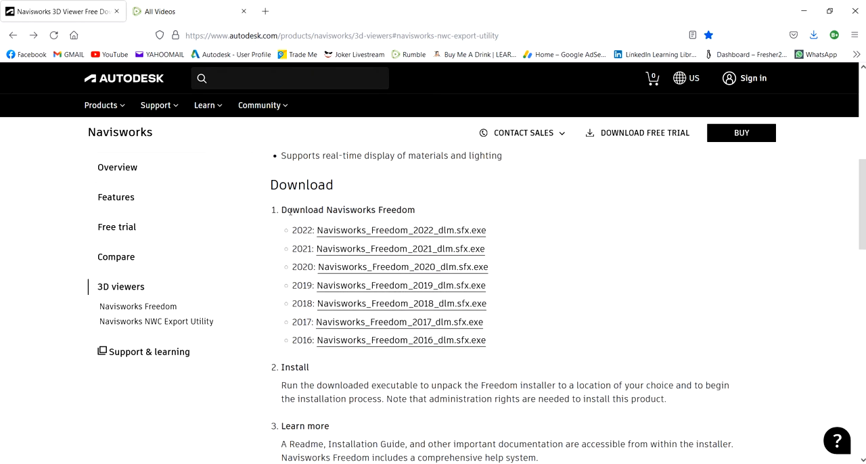
{"action": "mouse_move", "coordinate": [428, 214]}
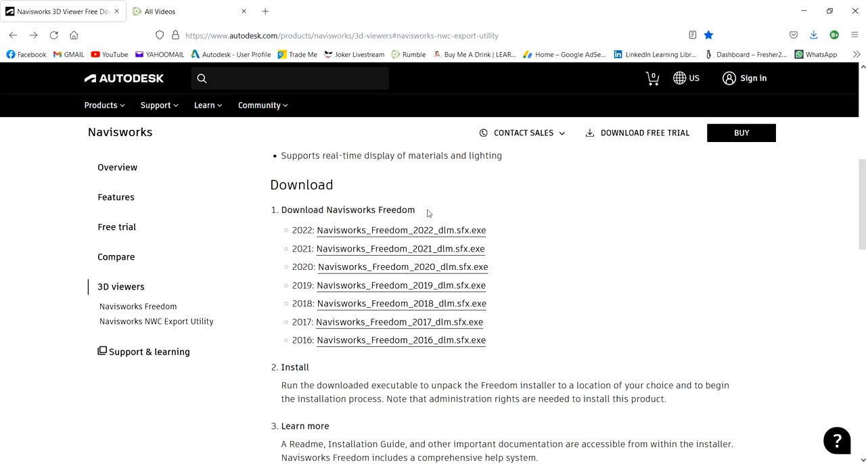
{"action": "mouse_move", "coordinate": [352, 233]}
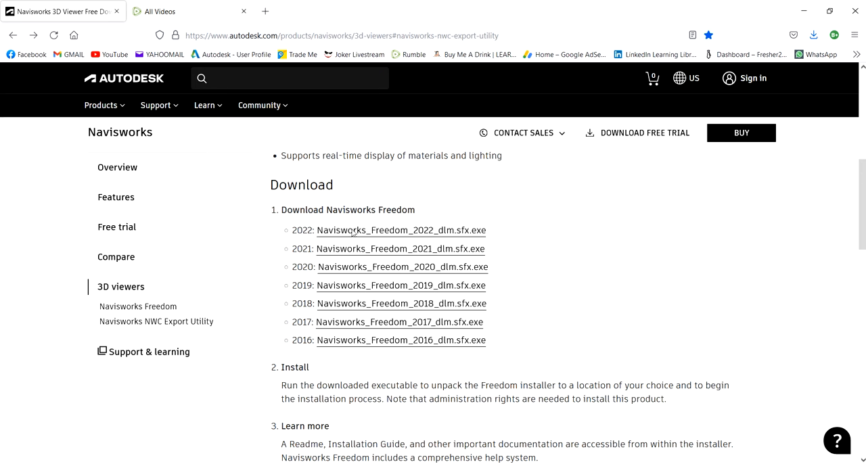
{"action": "scroll", "scroll_direction": "down", "scroll_amount": 3}
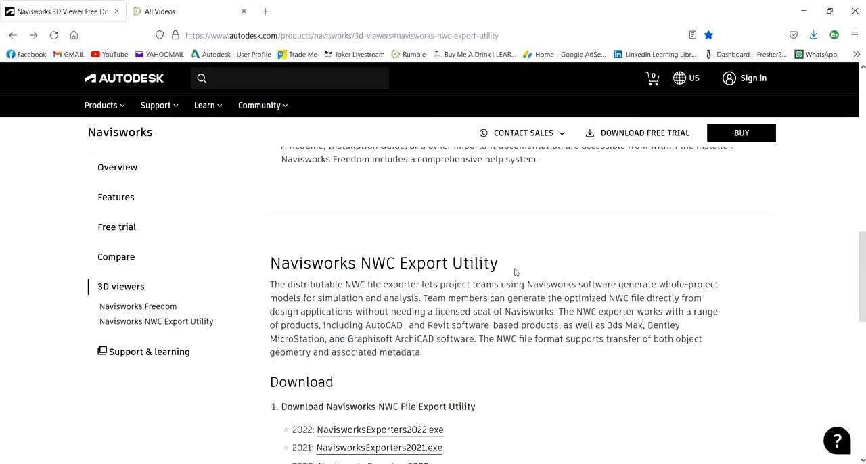
{"action": "mouse_move", "coordinate": [442, 303]}
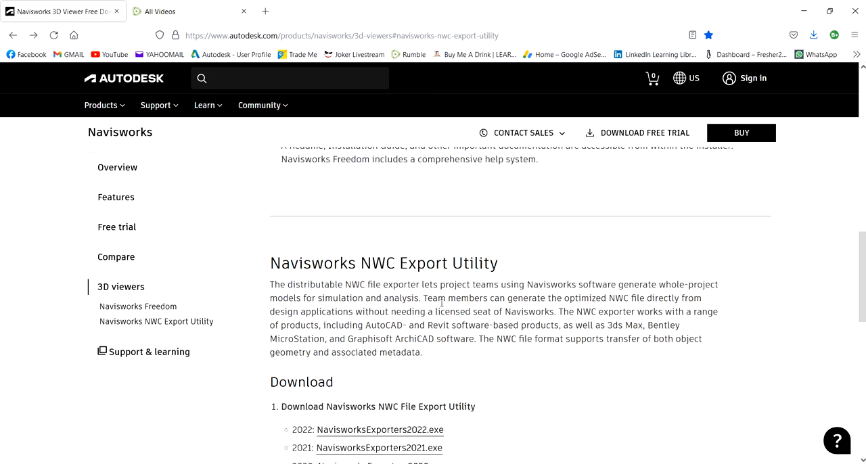
{"action": "mouse_move", "coordinate": [482, 276]}
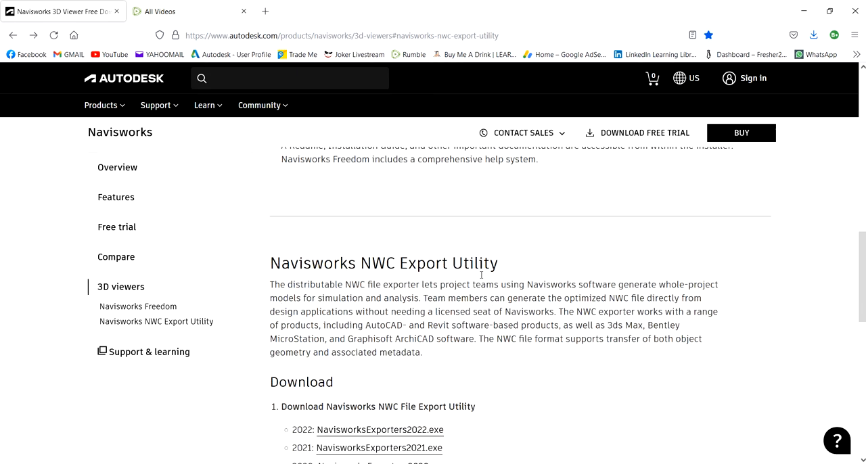
{"action": "scroll", "scroll_direction": "down", "scroll_amount": 3}
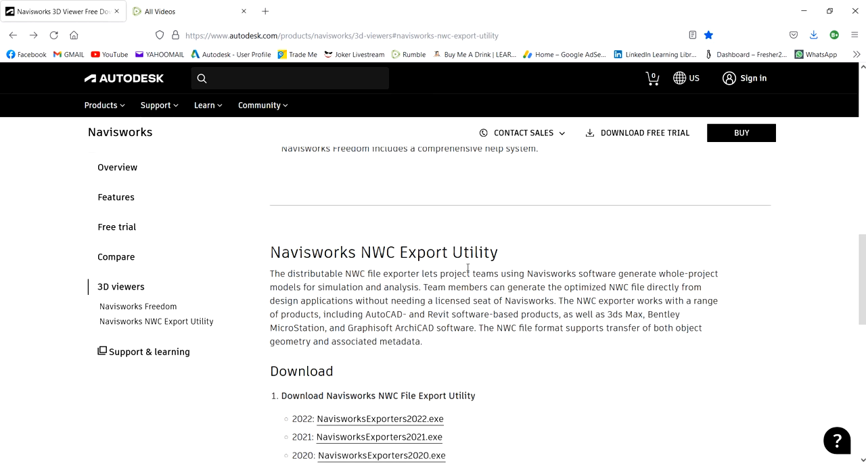
{"action": "scroll", "scroll_direction": "down", "scroll_amount": 3}
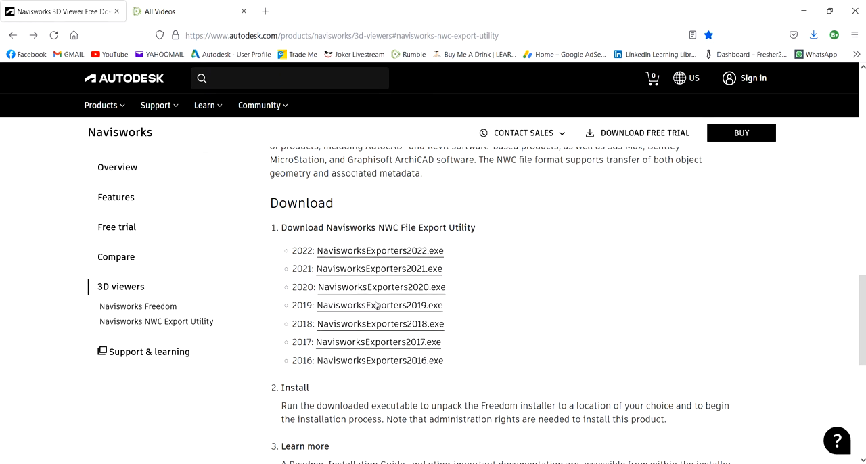
{"action": "mouse_move", "coordinate": [399, 382]}
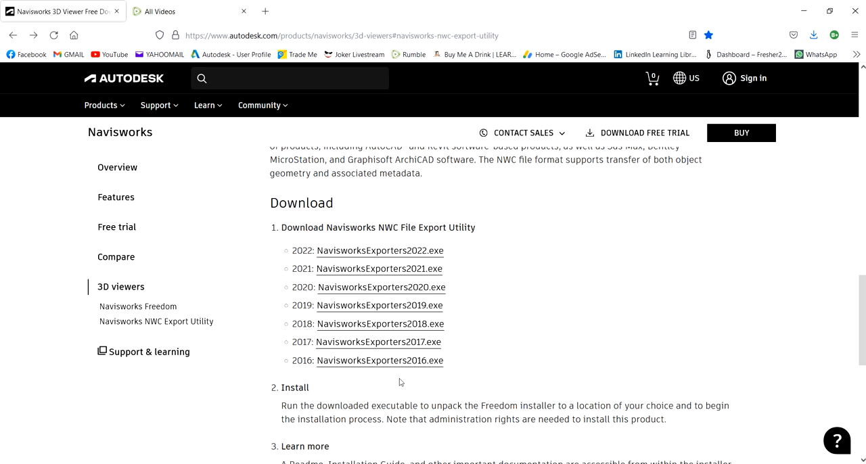
{"action": "mouse_move", "coordinate": [512, 306]}
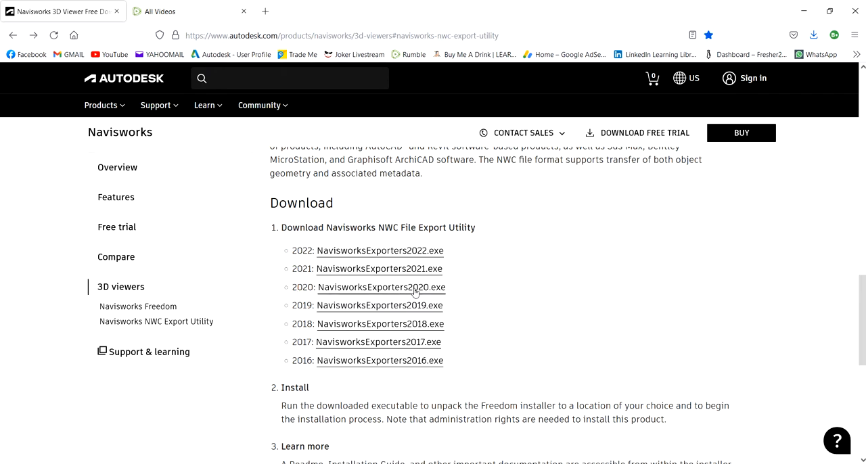
{"action": "mouse_move", "coordinate": [434, 295]}
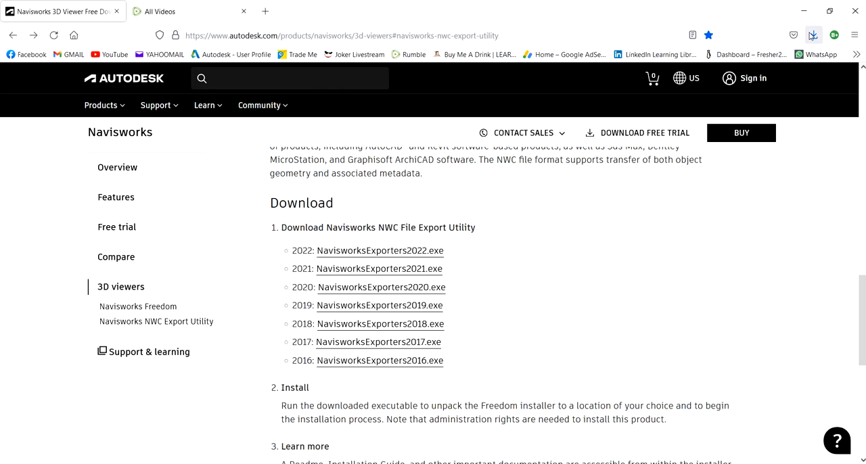
Step: Run the downloaded exporter from recent downloads and choose to change the extraction folder
{"action": "left_click", "coordinate": [813, 35]}
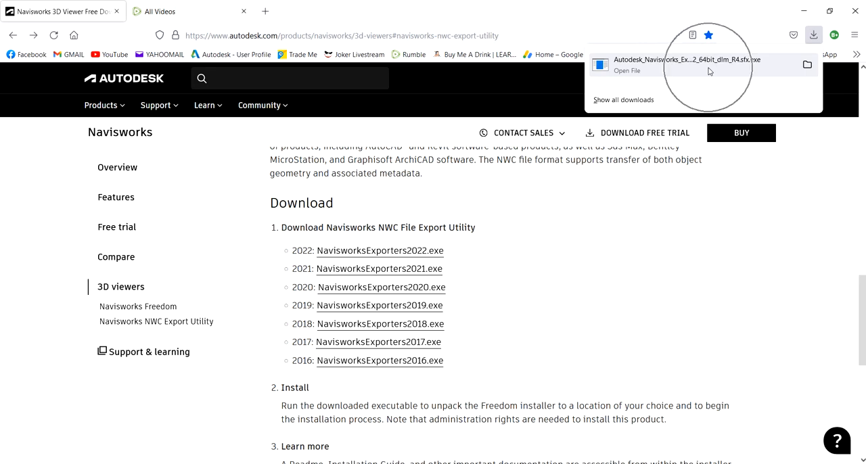
{"action": "left_click", "coordinate": [609, 217]}
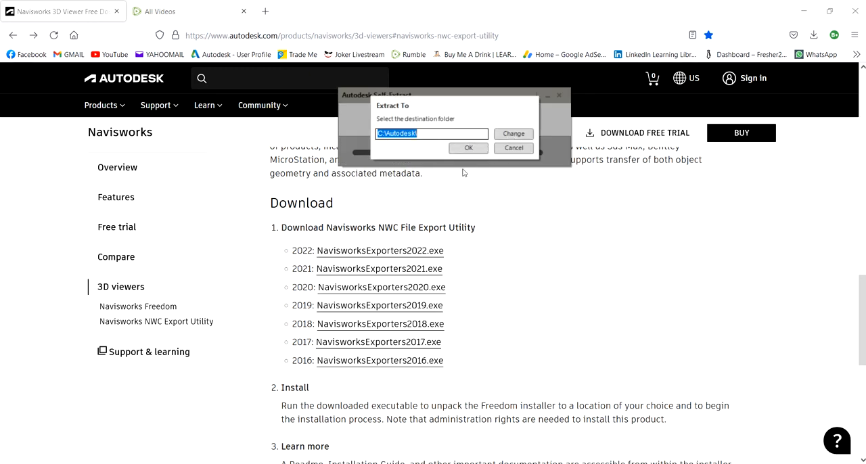
{"action": "mouse_move", "coordinate": [515, 133]}
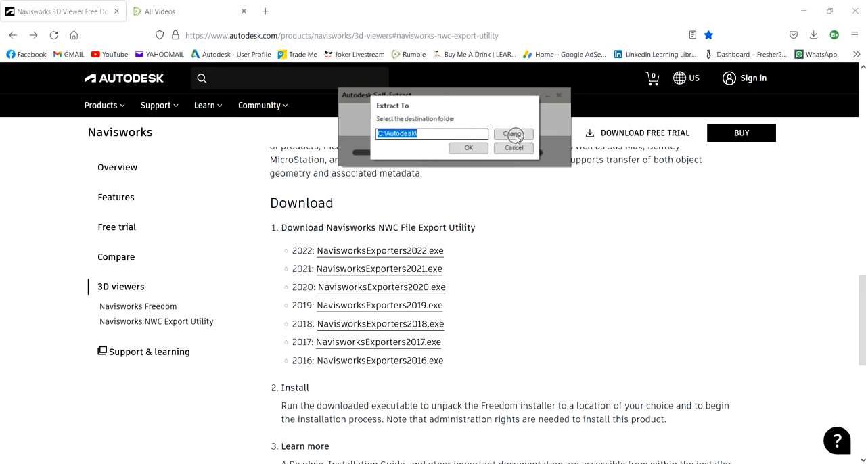
{"action": "left_click", "coordinate": [513, 133]}
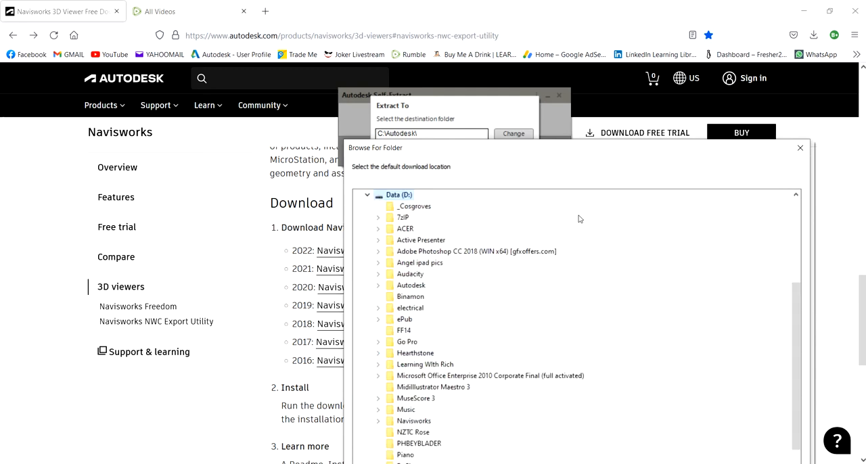
Step: Create and name a new Navisworks folder on the data drive as the extraction destination
{"action": "right_click", "coordinate": [403, 217]}
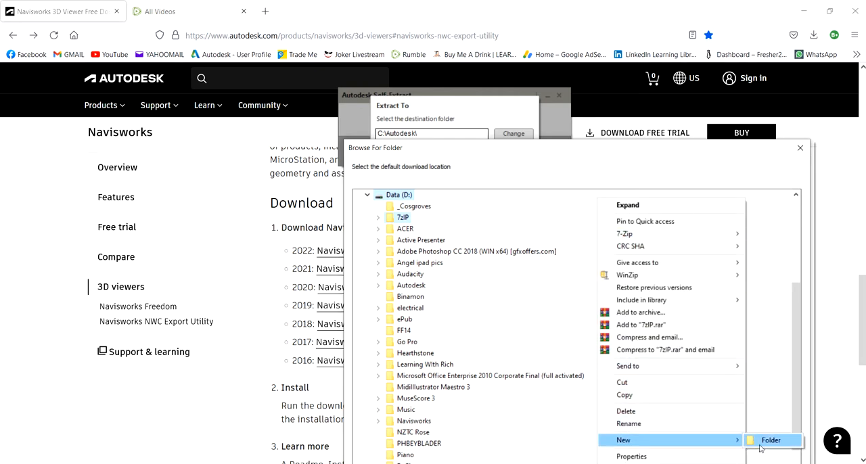
{"action": "left_click", "coordinate": [772, 442]}
{"action": "type", "text": "7-Zip"}
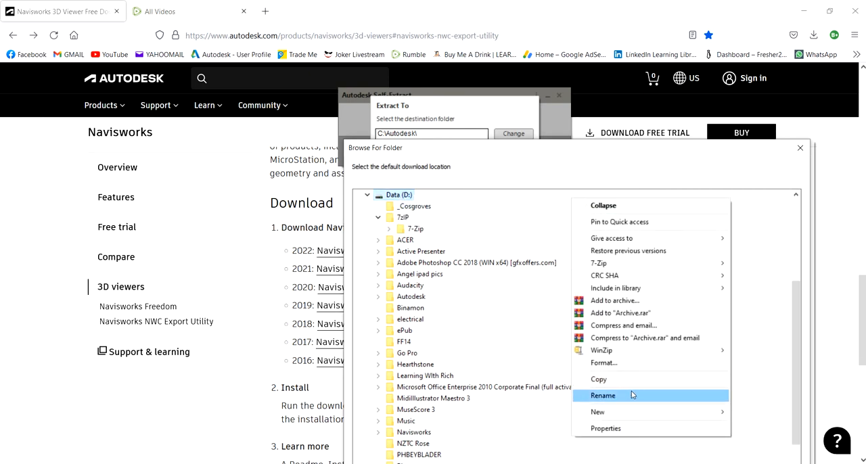
{"action": "left_click", "coordinate": [598, 411]}
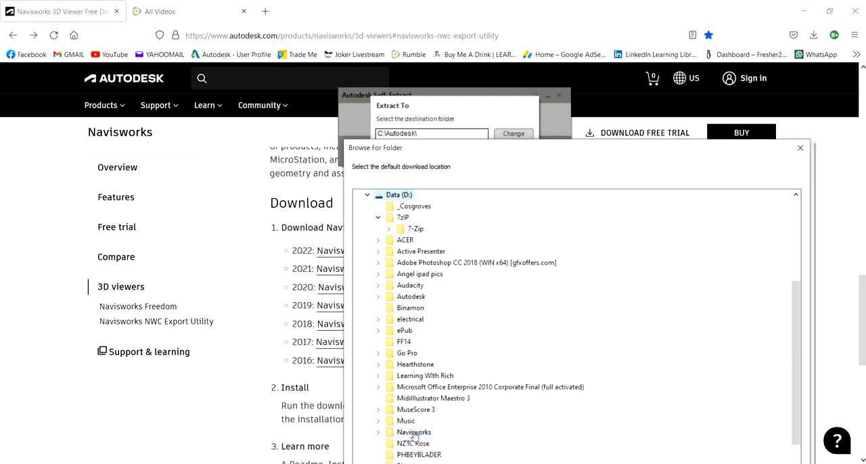
{"action": "left_click", "coordinate": [379, 432]}
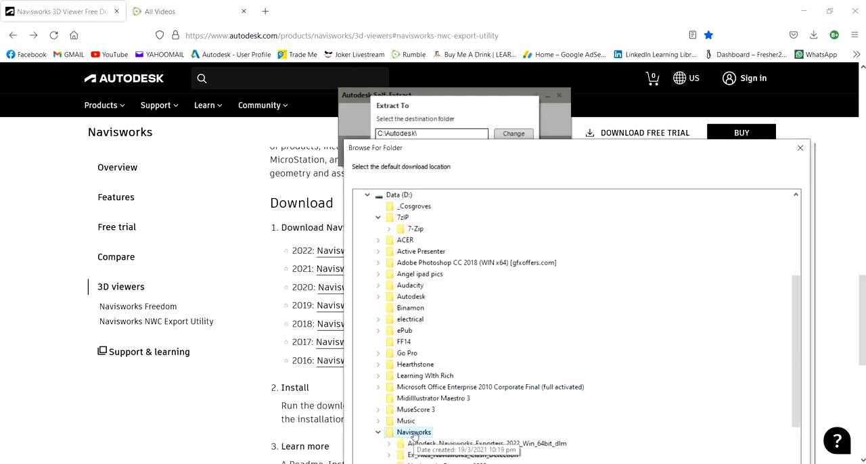
{"action": "scroll", "scroll_direction": "down", "scroll_amount": 3}
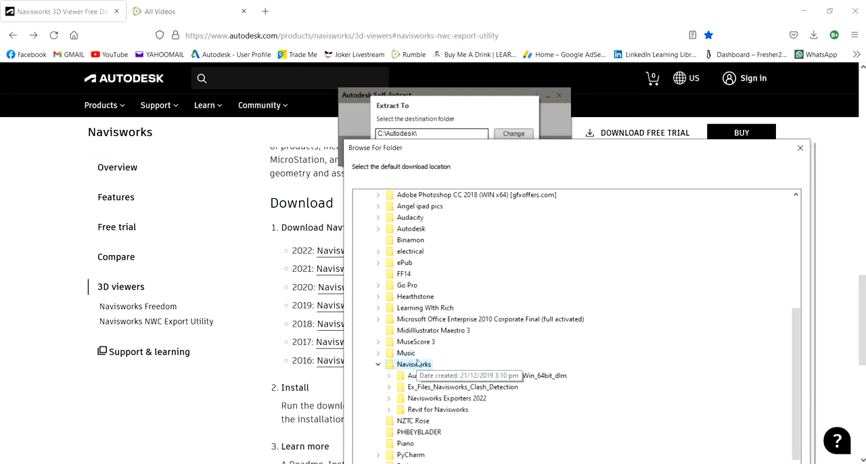
{"action": "mouse_move", "coordinate": [675, 163]}
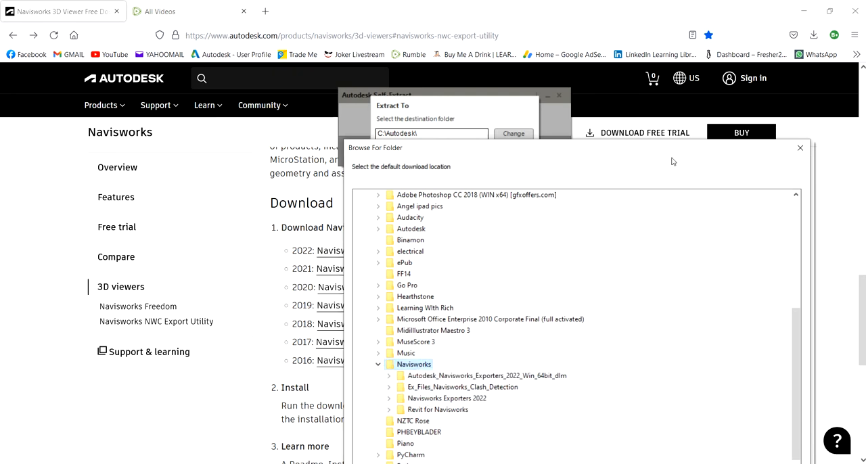
{"action": "scroll", "scroll_direction": "down", "scroll_amount": 3}
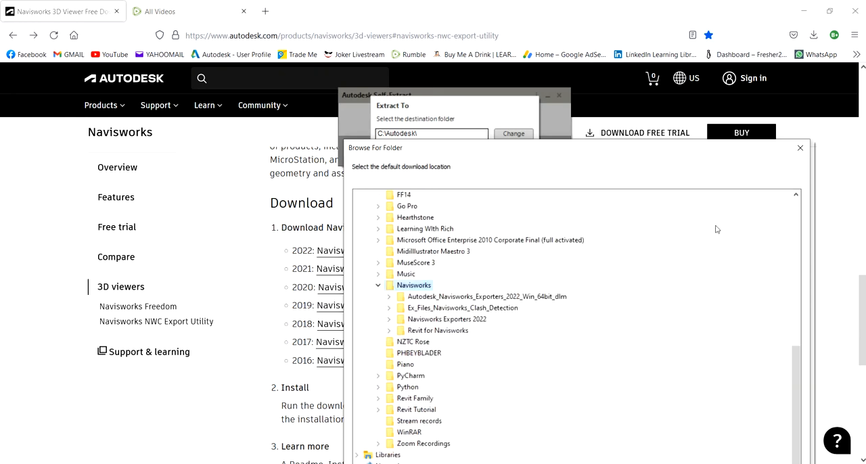
{"action": "scroll", "scroll_direction": "up", "scroll_amount": 3}
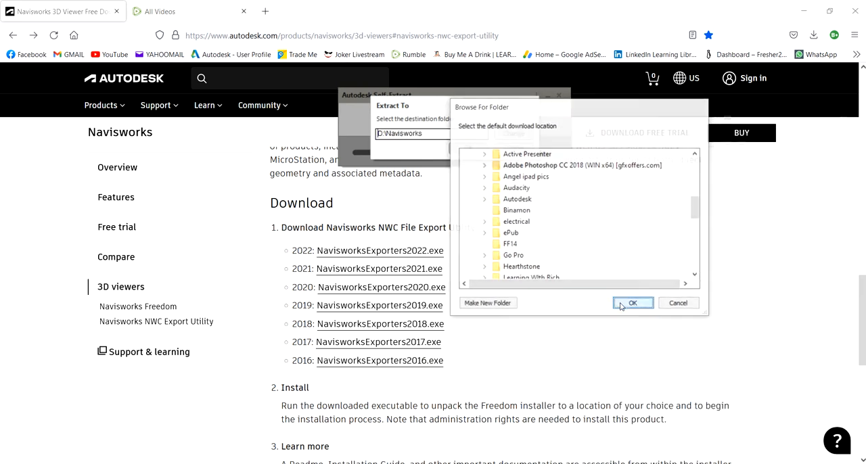
Step: Confirm the E:\Navisworks folder and start extracting the setup files
{"action": "left_click", "coordinate": [632, 304]}
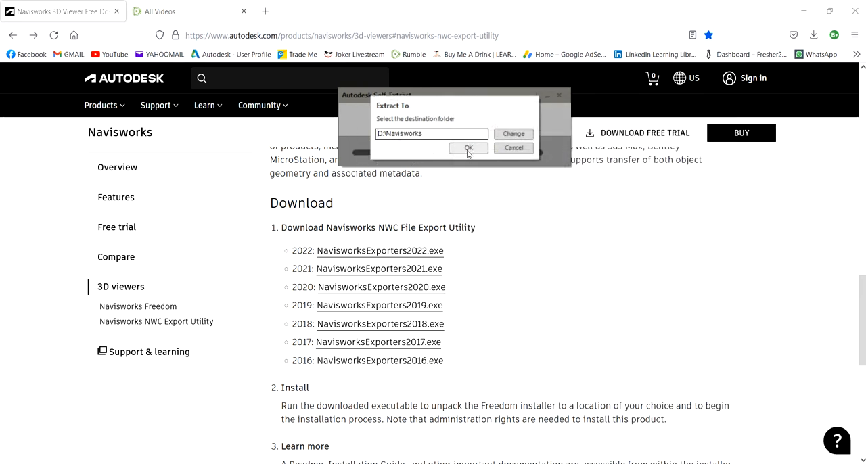
{"action": "left_click", "coordinate": [469, 149]}
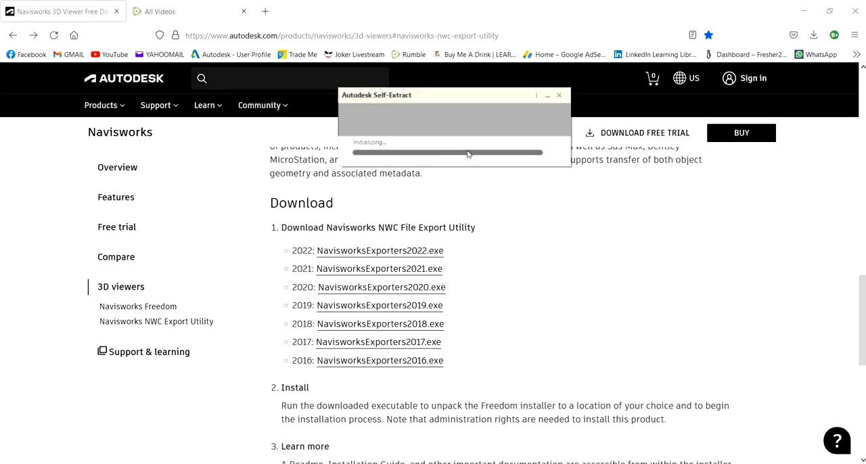
{"action": "mouse_move", "coordinate": [354, 108]}
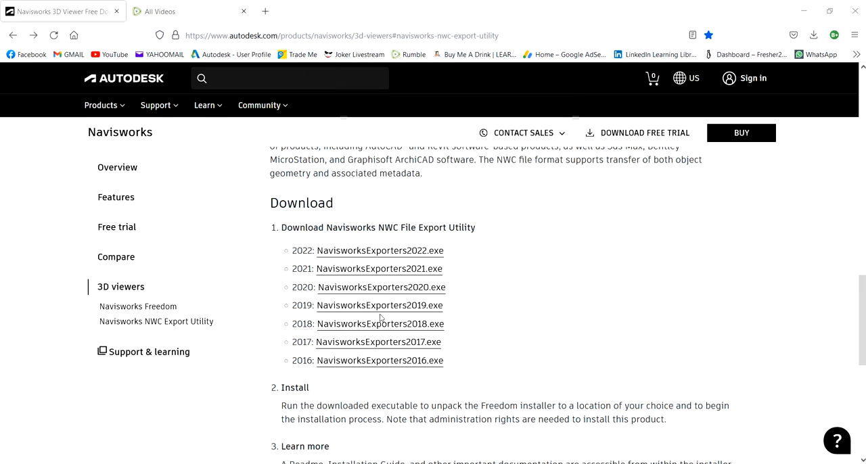
Step: Start the installer, choose country New Zealand and accept the license agreement
{"action": "left_click", "coordinate": [381, 287]}
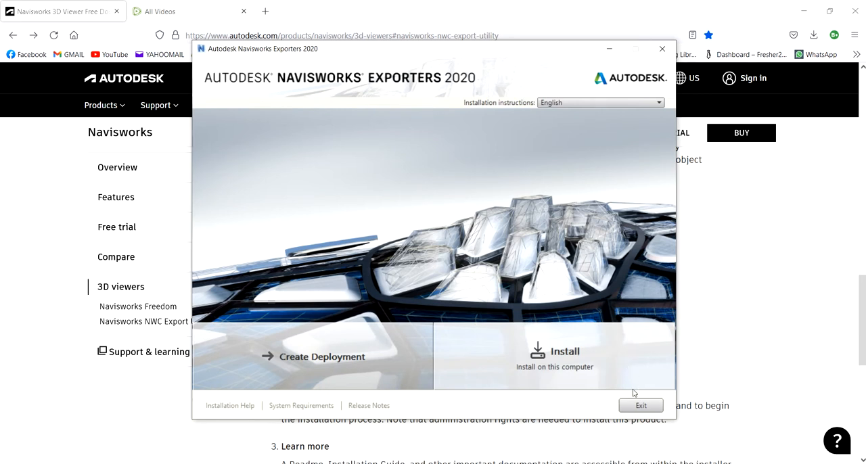
{"action": "mouse_move", "coordinate": [555, 357]}
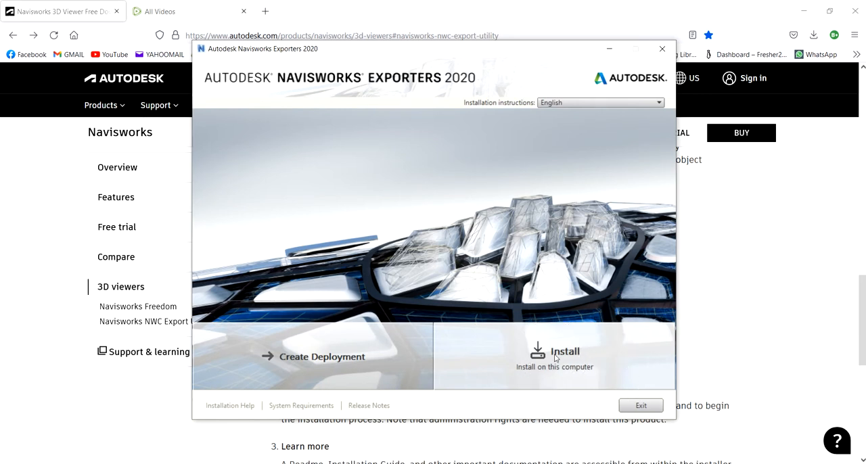
{"action": "left_click", "coordinate": [555, 357]}
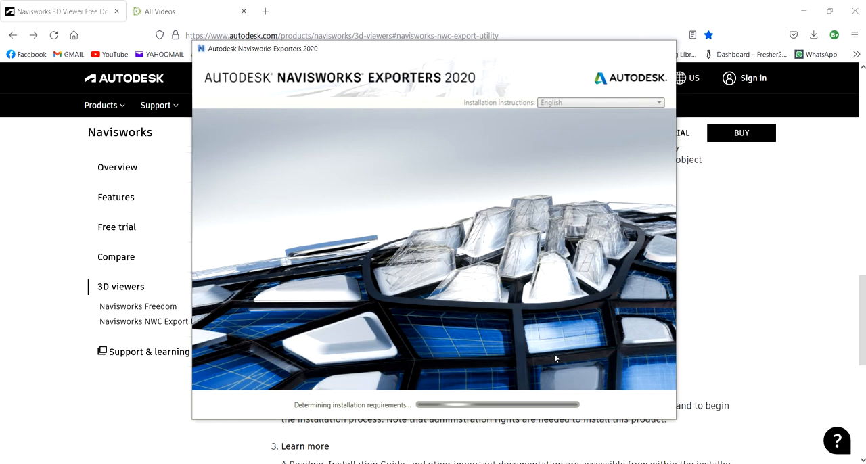
{"action": "left_click", "coordinate": [460, 146]}
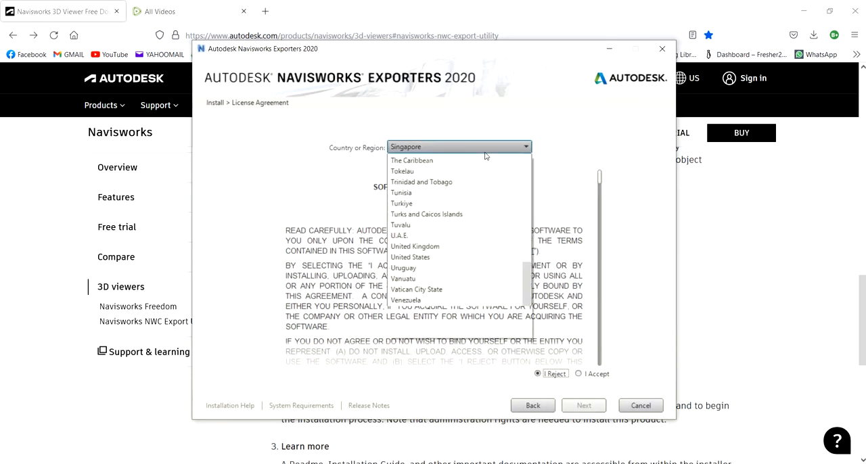
{"action": "scroll", "scroll_direction": "up", "scroll_amount": 3}
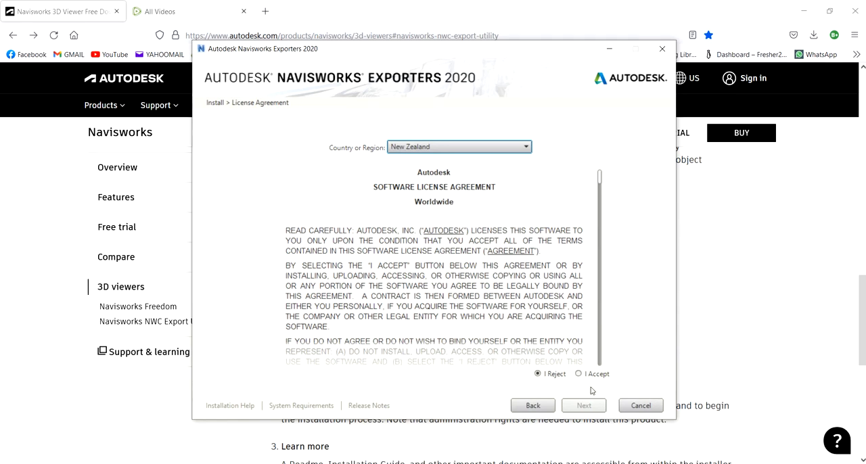
{"action": "left_click", "coordinate": [580, 374]}
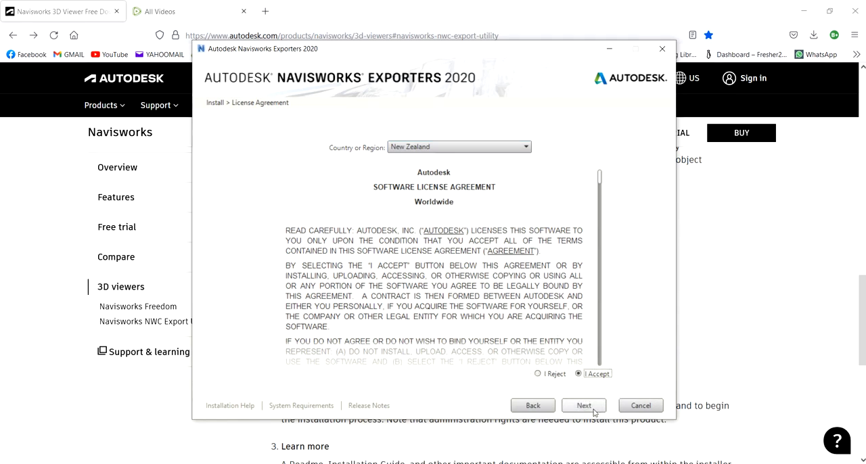
{"action": "left_click", "coordinate": [582, 406]}
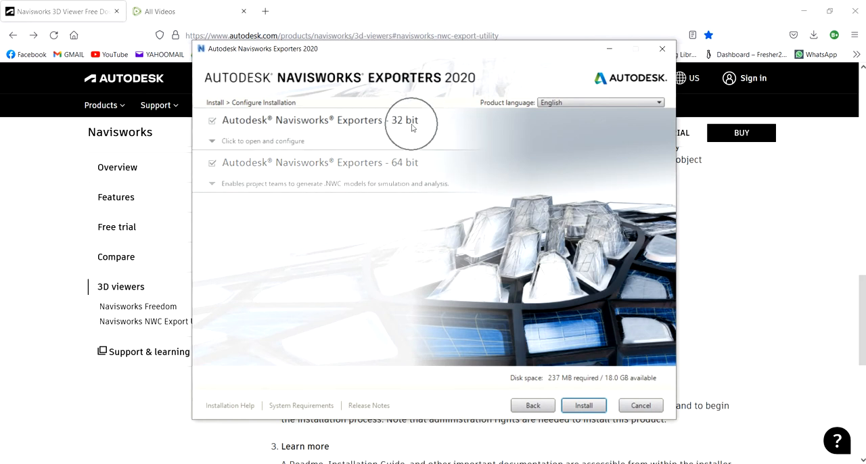
Step: Keep both 32-bit and 64-bit exporters selected and begin the installation
{"action": "left_click", "coordinate": [262, 140]}
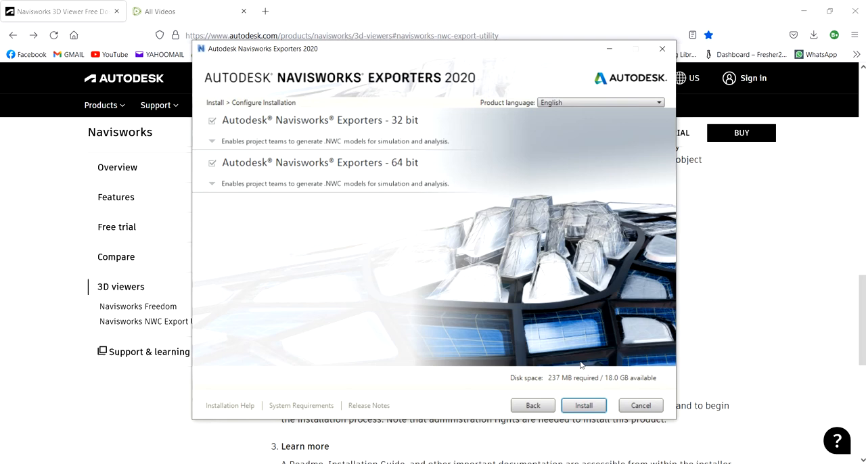
{"action": "left_click", "coordinate": [584, 406]}
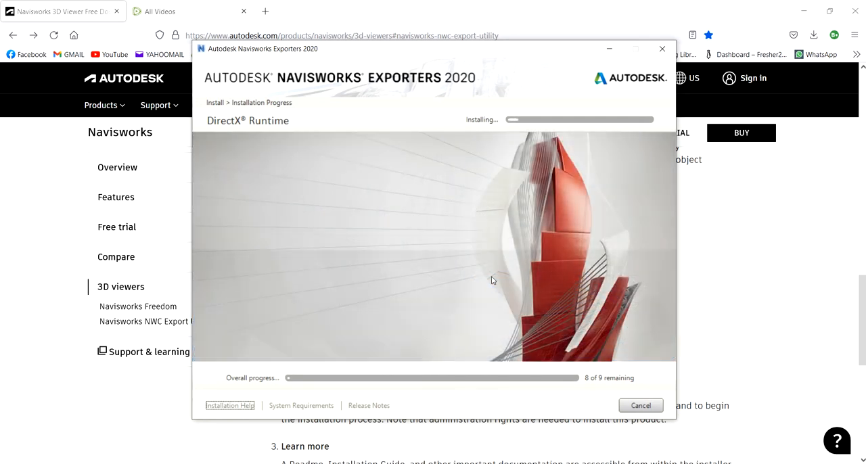
Step: Open the Learning With Rich Training Files page in a new tab, browse it, then return to All Videos
{"action": "left_click", "coordinate": [387, 11]}
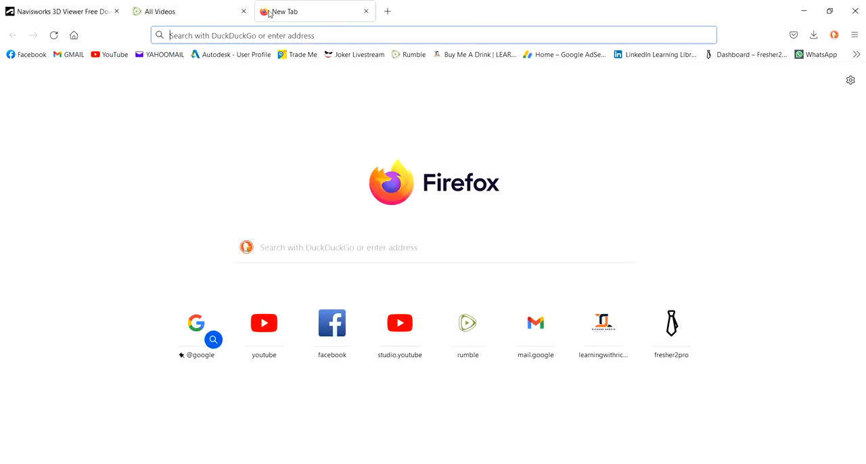
{"action": "left_click", "coordinate": [603, 323]}
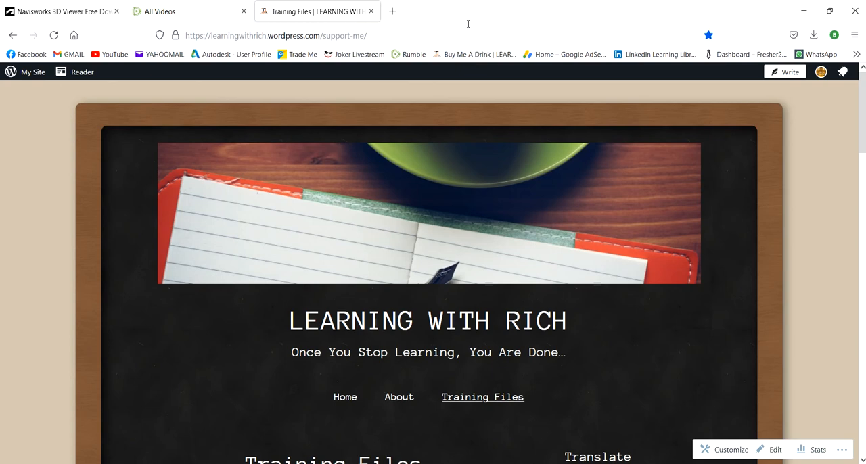
{"action": "mouse_move", "coordinate": [471, 19]}
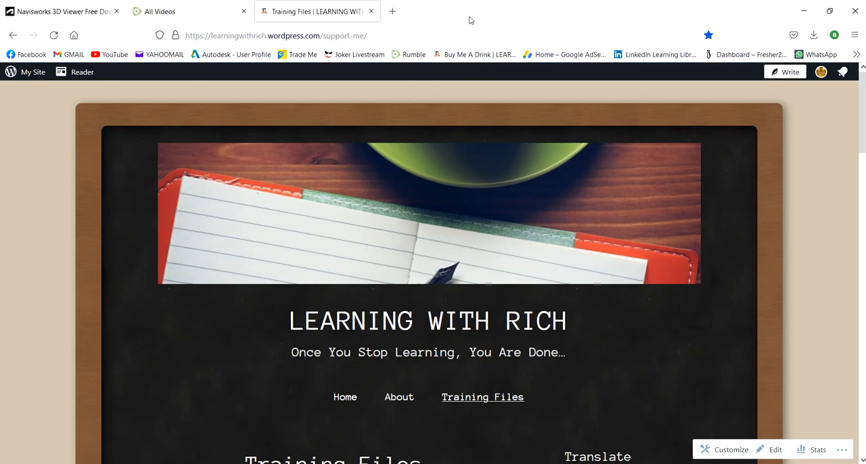
{"action": "mouse_move", "coordinate": [460, 81]}
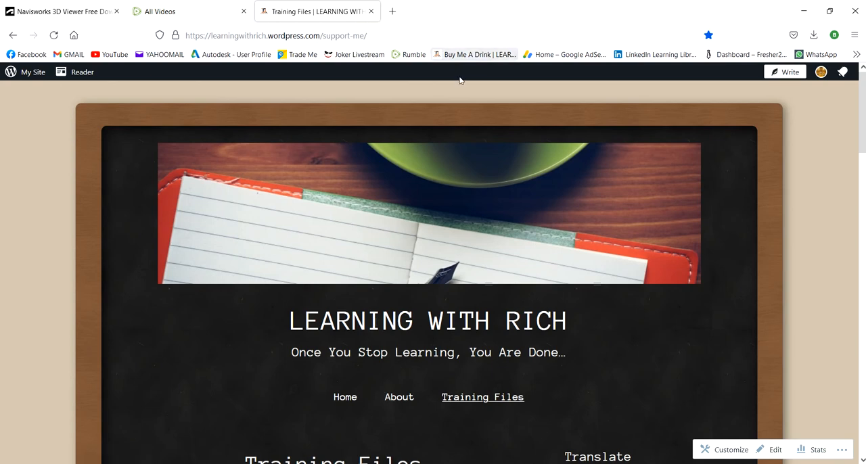
{"action": "scroll", "scroll_direction": "down", "scroll_amount": 3}
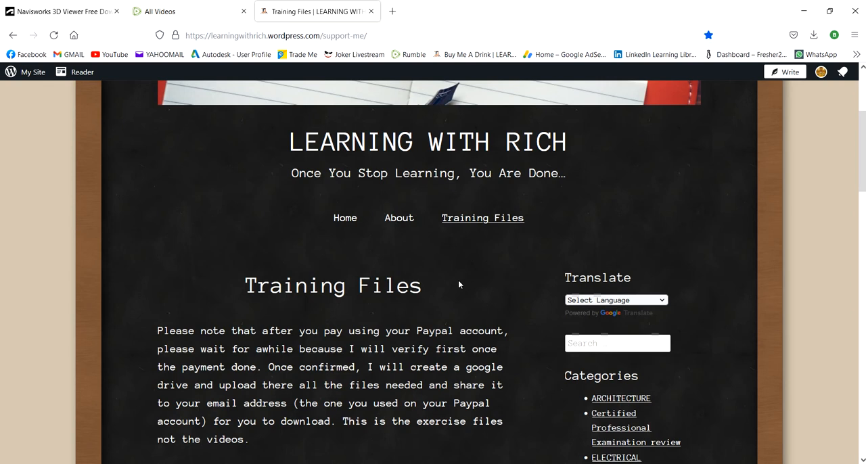
{"action": "mouse_move", "coordinate": [412, 306]}
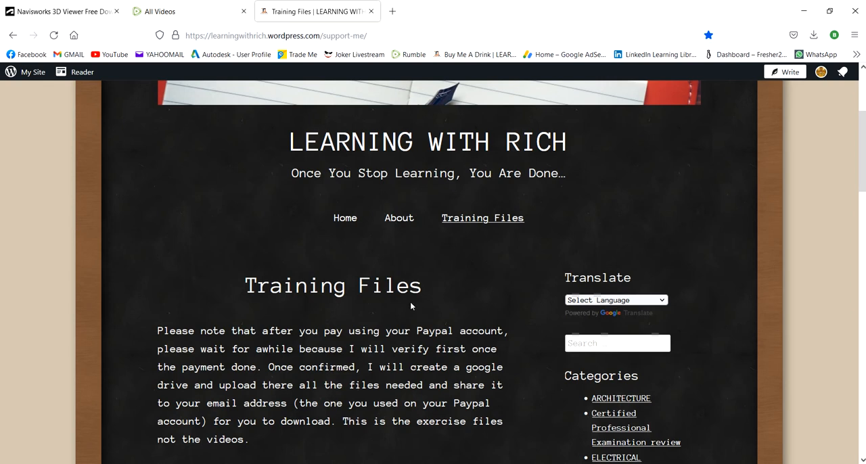
{"action": "scroll", "scroll_direction": "down", "scroll_amount": 3}
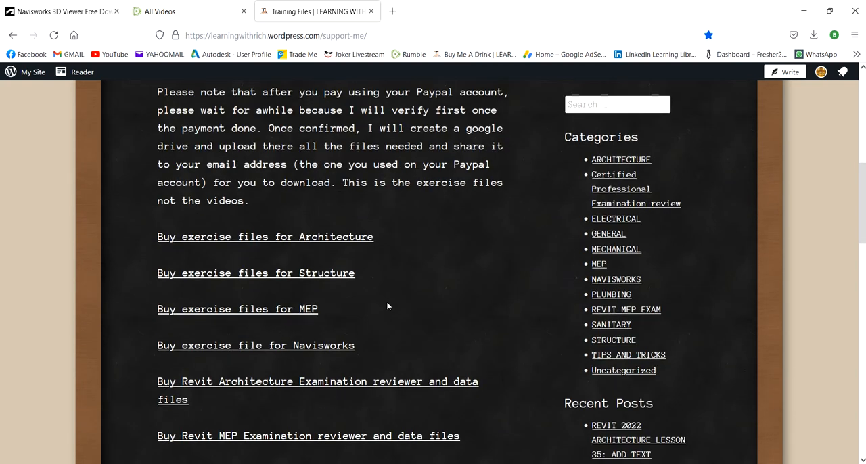
{"action": "scroll", "scroll_direction": "down", "scroll_amount": 3}
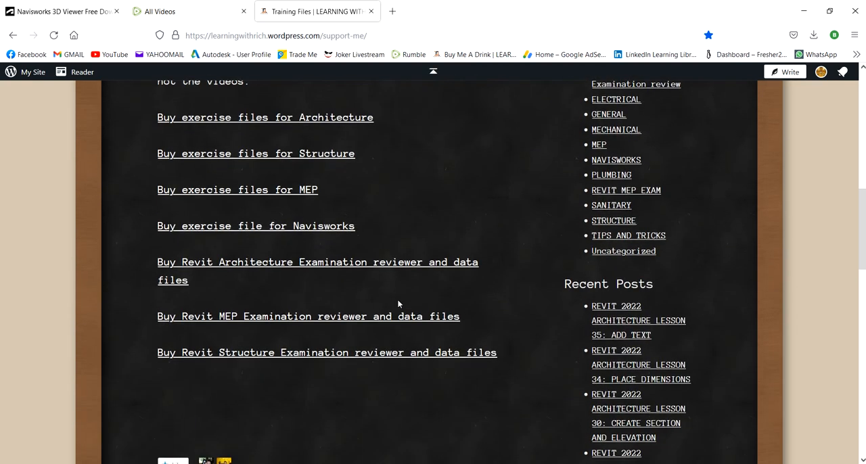
{"action": "scroll", "scroll_direction": "up", "scroll_amount": 3}
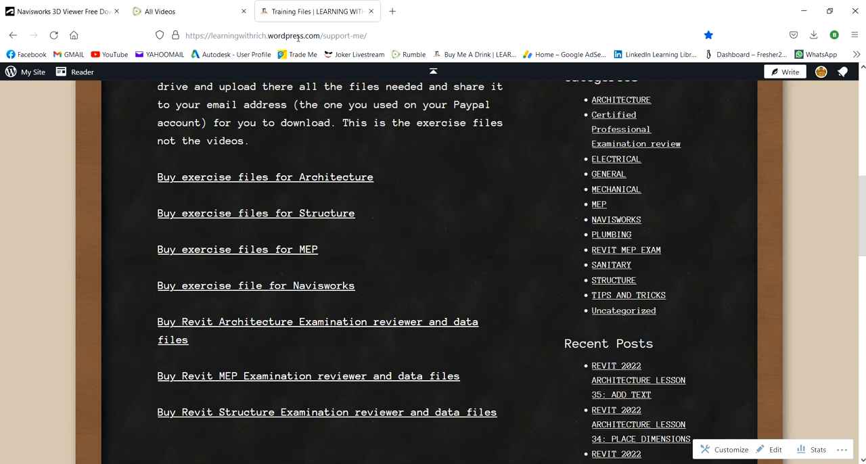
{"action": "mouse_move", "coordinate": [238, 337]}
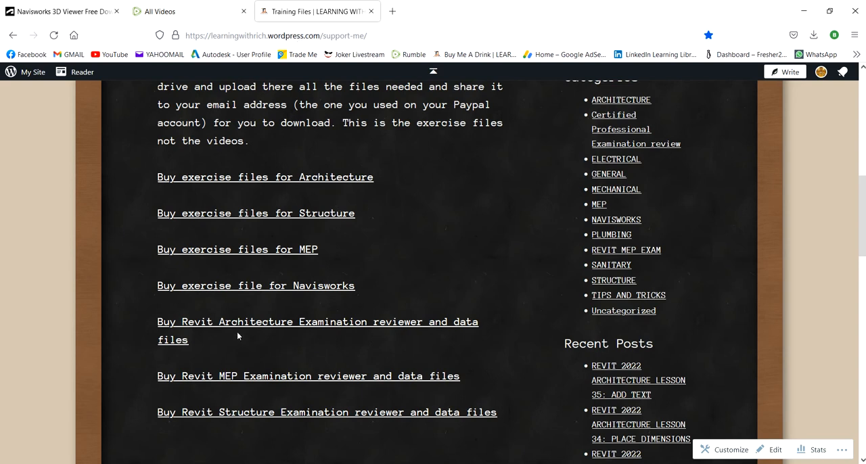
{"action": "mouse_move", "coordinate": [124, 264]}
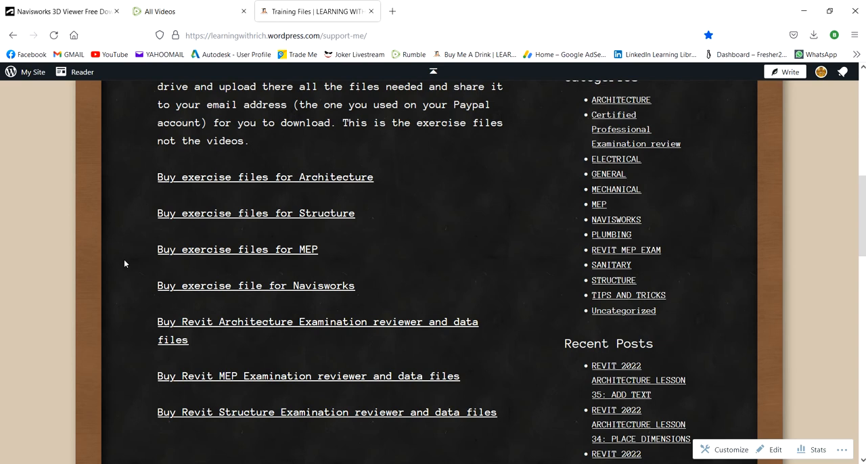
{"action": "mouse_move", "coordinate": [398, 203]}
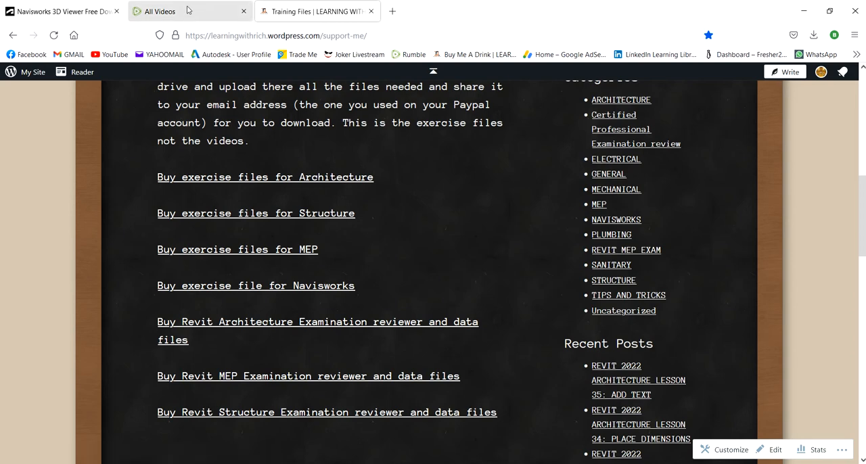
{"action": "left_click", "coordinate": [160, 11]}
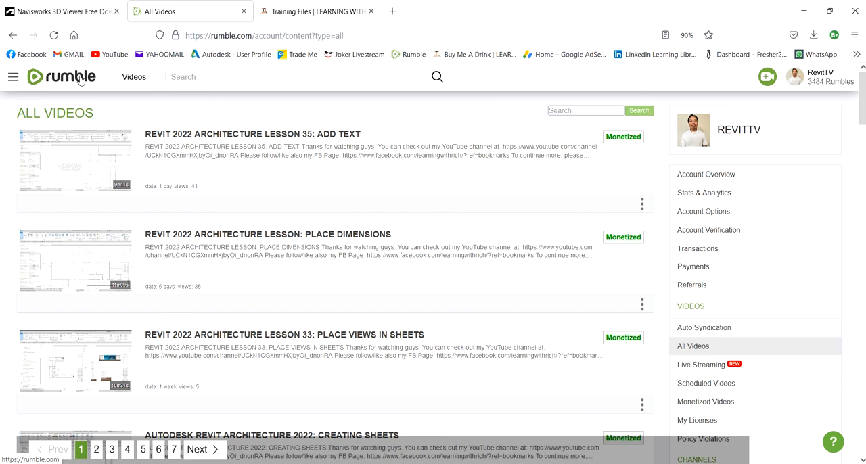
{"action": "mouse_move", "coordinate": [363, 108]}
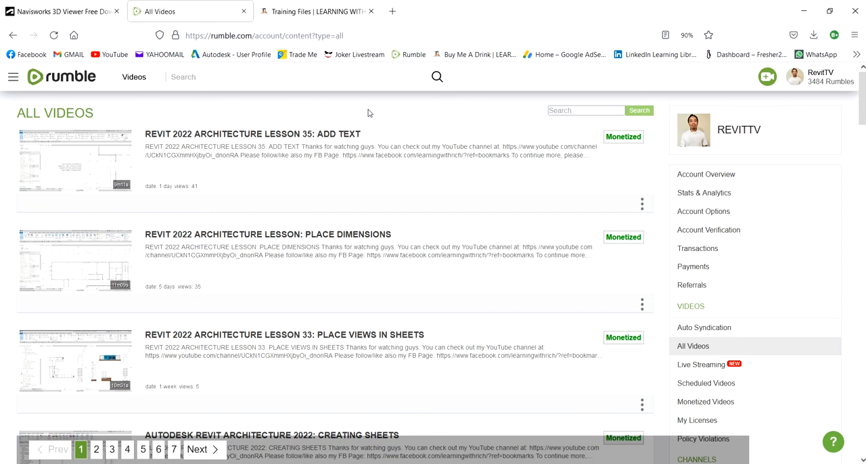
{"action": "mouse_move", "coordinate": [85, 88]}
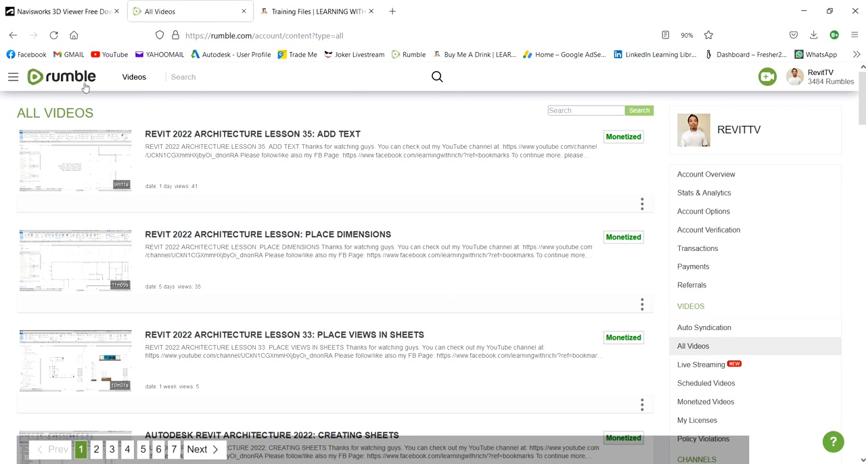
{"action": "mouse_move", "coordinate": [276, 300]}
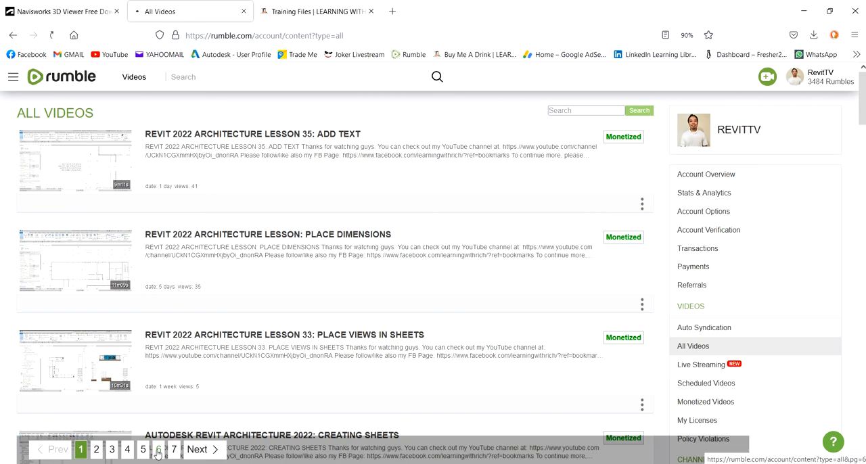
Step: Page through the Rumble All Videos list from page 6 to page 8
{"action": "left_click", "coordinate": [158, 449]}
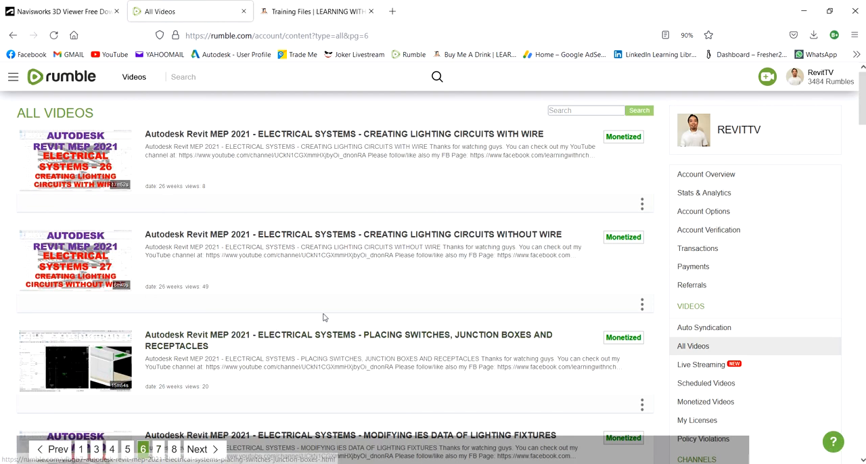
{"action": "scroll", "scroll_direction": "down", "scroll_amount": 3}
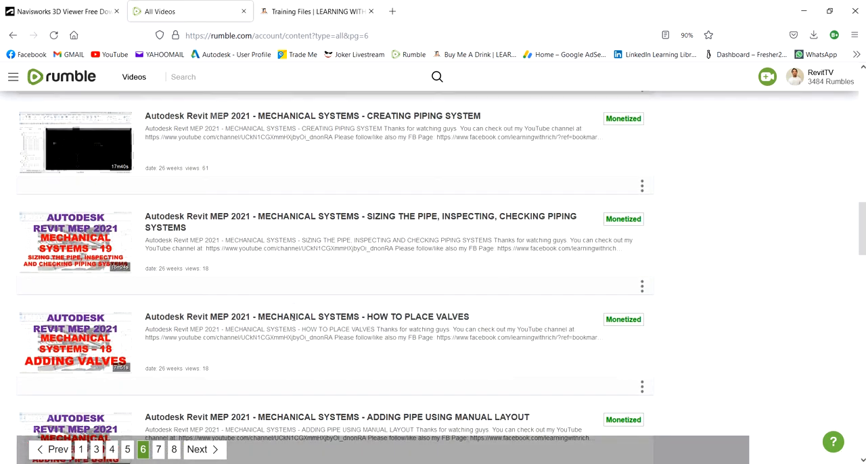
{"action": "scroll", "scroll_direction": "down", "scroll_amount": 3}
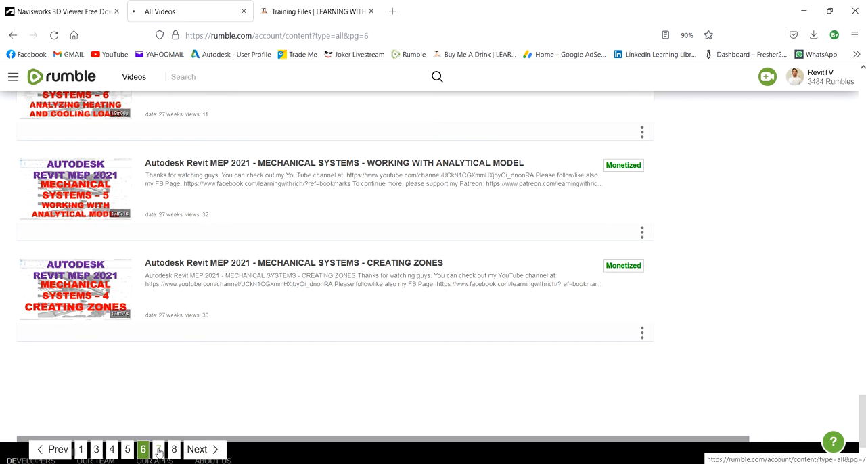
{"action": "left_click", "coordinate": [157, 450]}
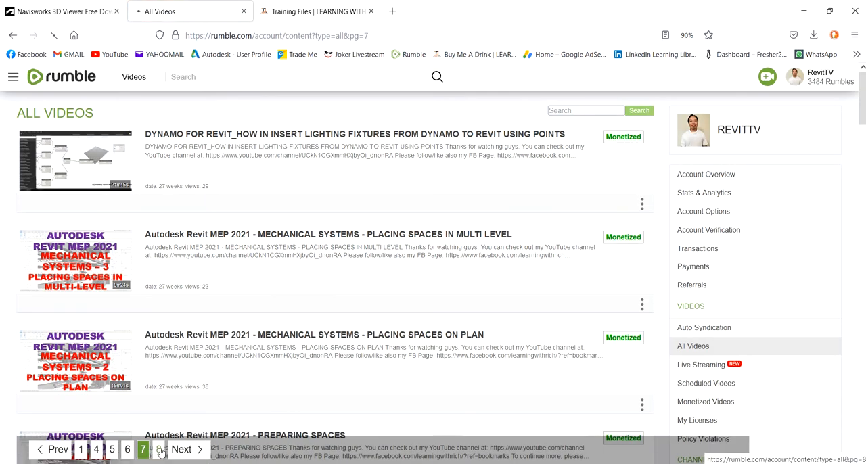
{"action": "left_click", "coordinate": [157, 449]}
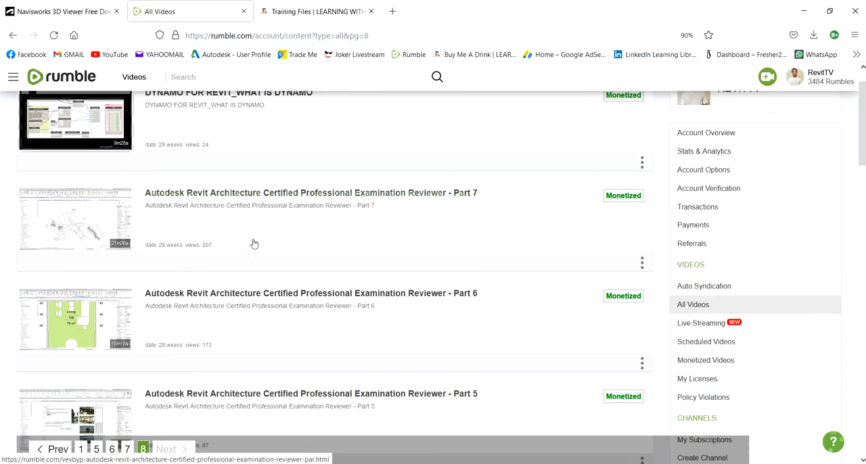
{"action": "scroll", "scroll_direction": "down", "scroll_amount": 3}
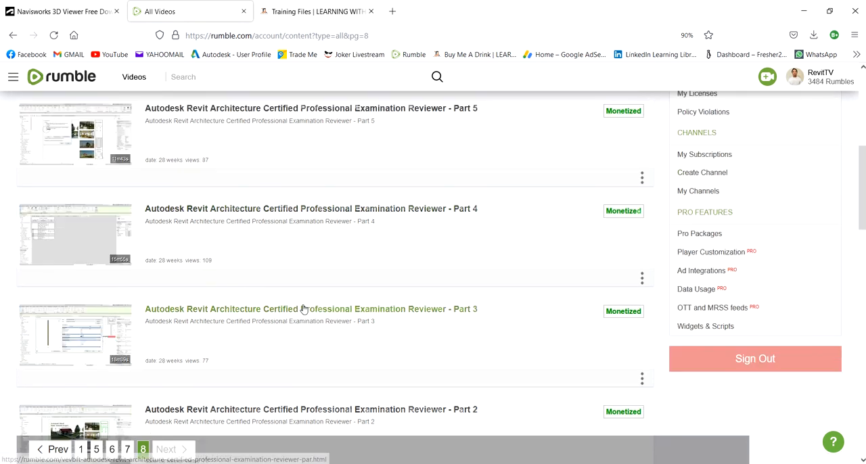
{"action": "scroll", "scroll_direction": "down", "scroll_amount": 3}
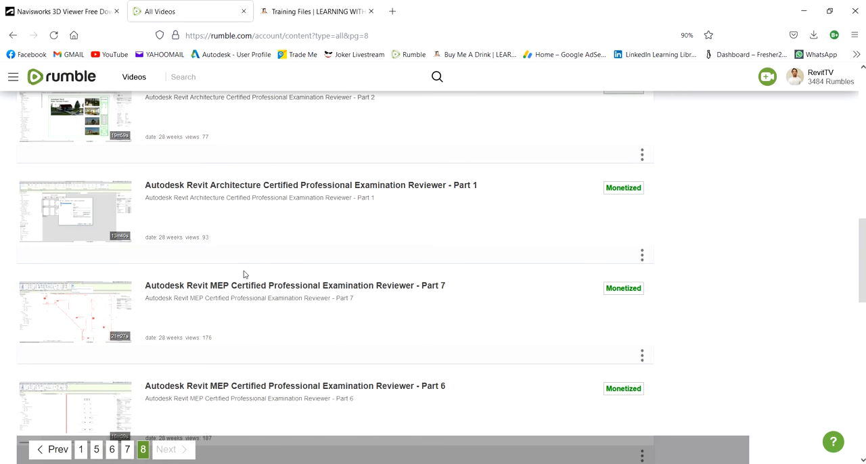
{"action": "mouse_move", "coordinate": [255, 275]}
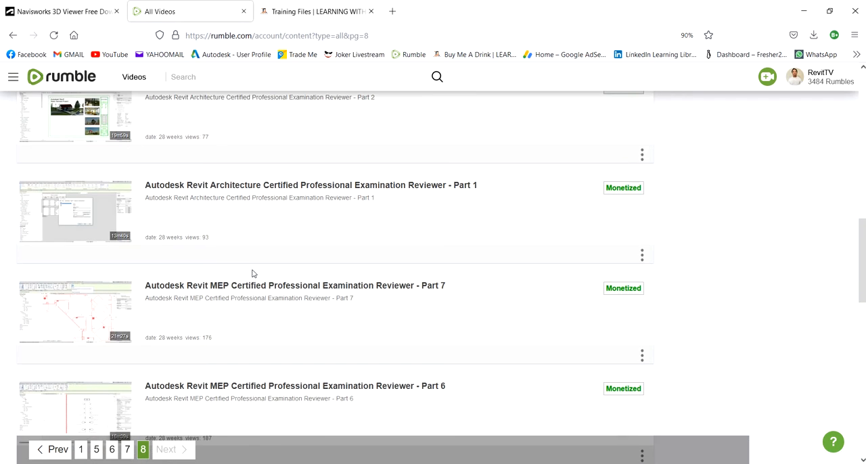
{"action": "scroll", "scroll_direction": "up", "scroll_amount": 3}
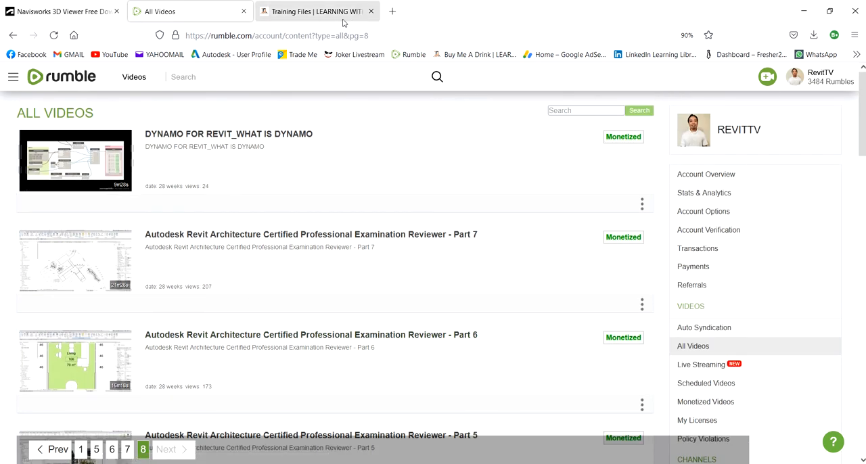
{"action": "mouse_move", "coordinate": [820, 82]}
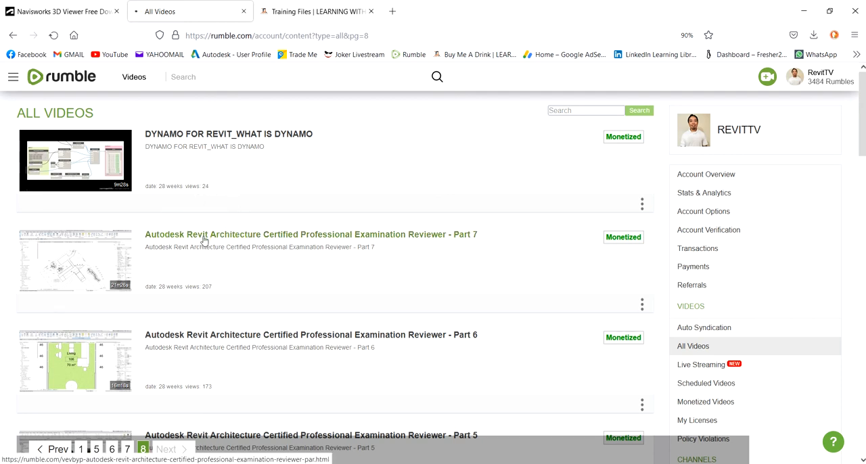
Step: Open the Revit Architecture Examination Reviewer Part 7 video and browse its page
{"action": "left_click", "coordinate": [310, 234]}
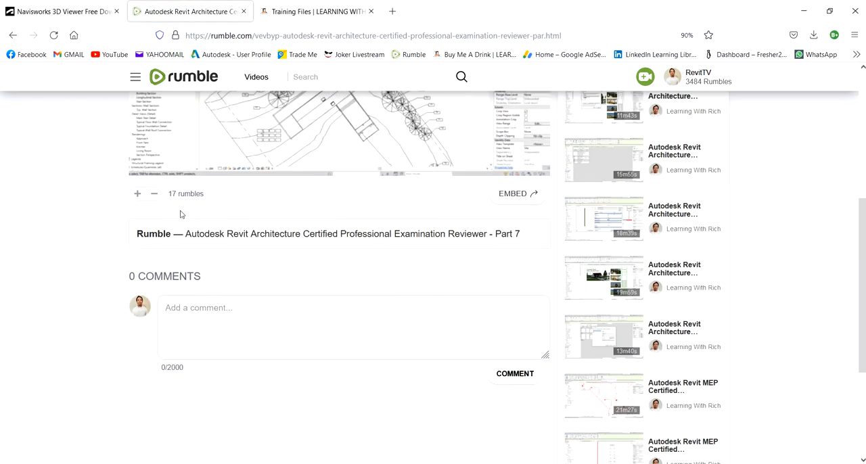
{"action": "mouse_move", "coordinate": [136, 195]}
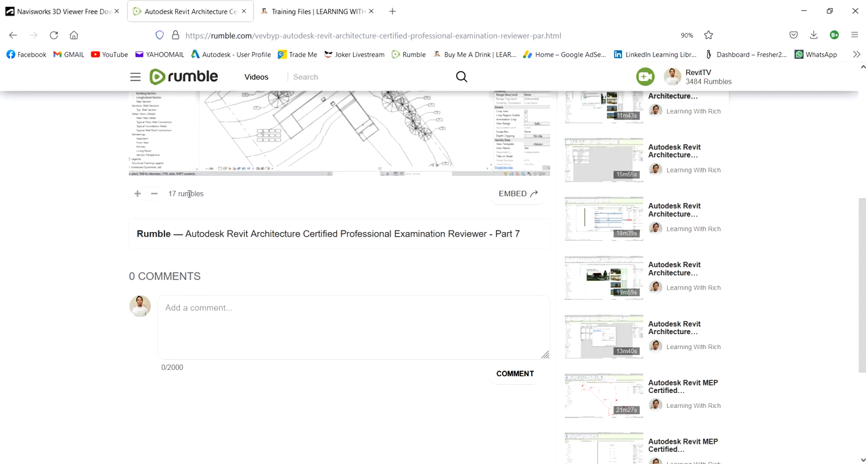
{"action": "scroll", "scroll_direction": "up", "scroll_amount": 3}
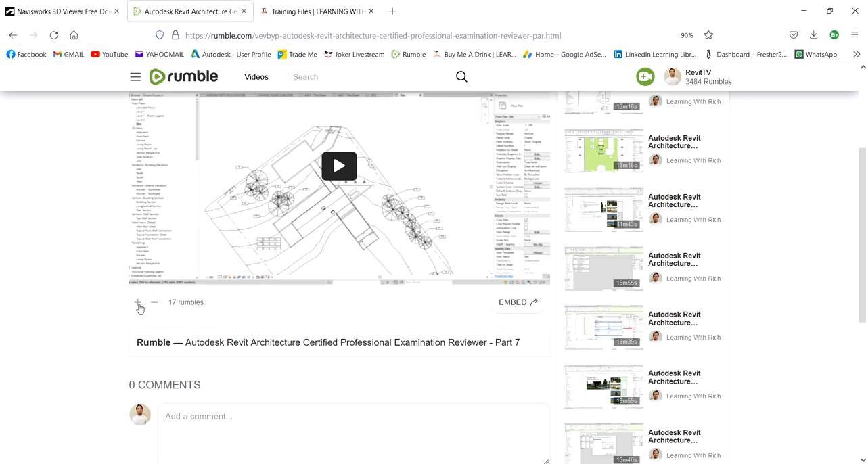
{"action": "scroll", "scroll_direction": "up", "scroll_amount": 3}
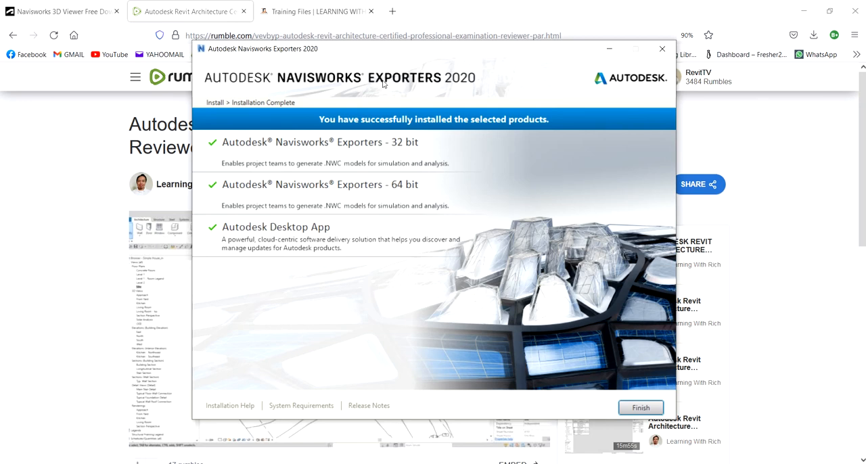
{"action": "mouse_move", "coordinate": [608, 419]}
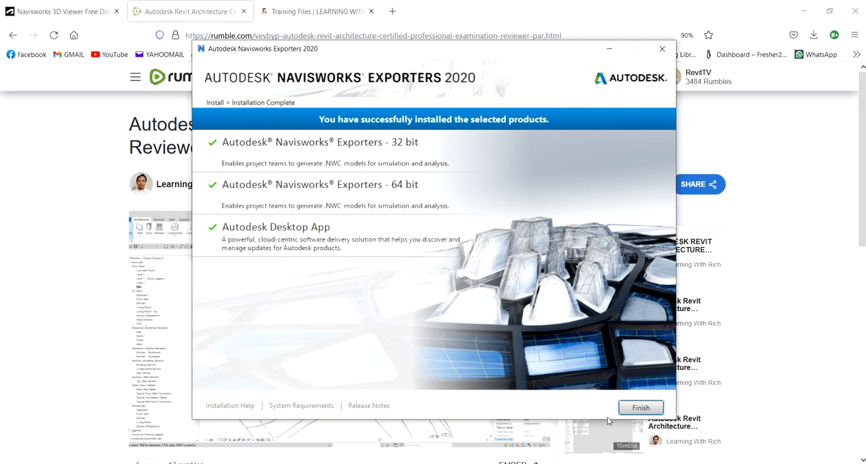
Step: Finish the Navisworks Exporters 2020 installation and return to the Revit 2020 Project1 plan
{"action": "left_click", "coordinate": [641, 408]}
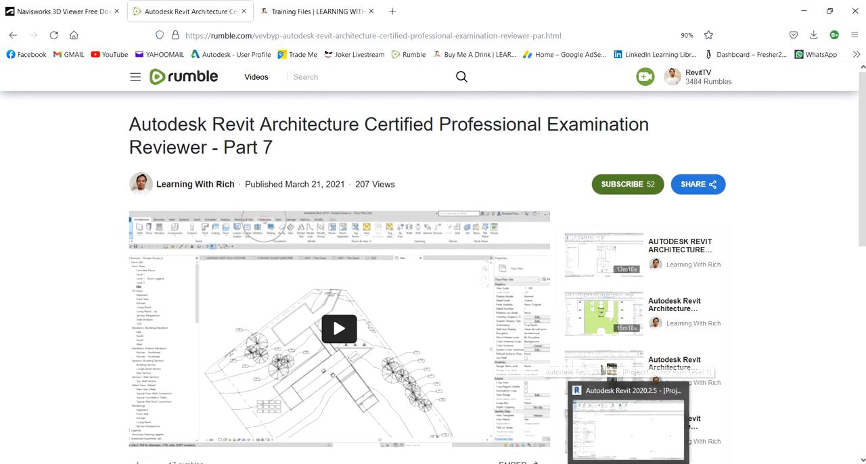
{"action": "left_click", "coordinate": [626, 417]}
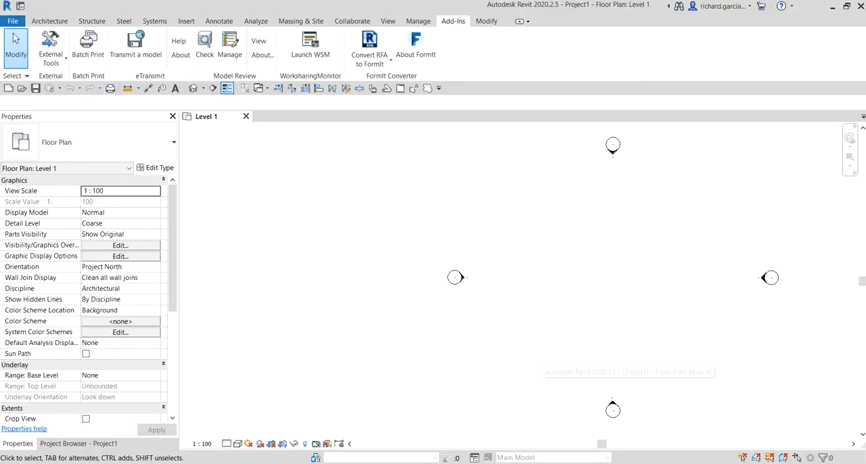
{"action": "mouse_move", "coordinate": [452, 32]}
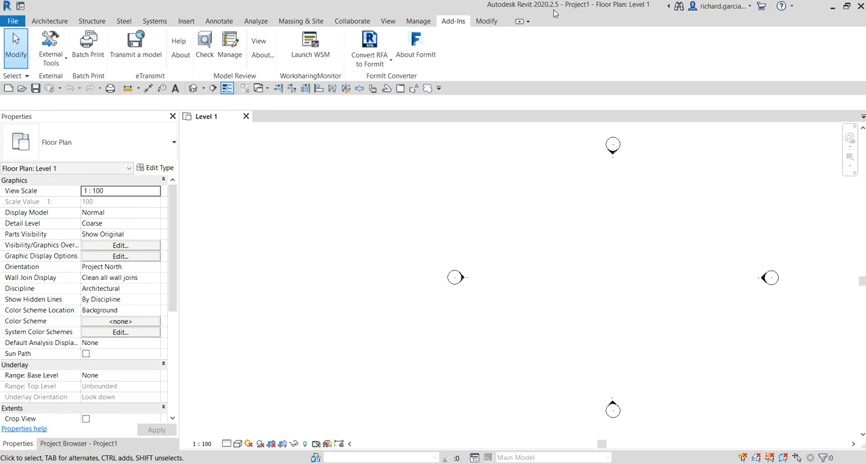
{"action": "mouse_move", "coordinate": [452, 22]}
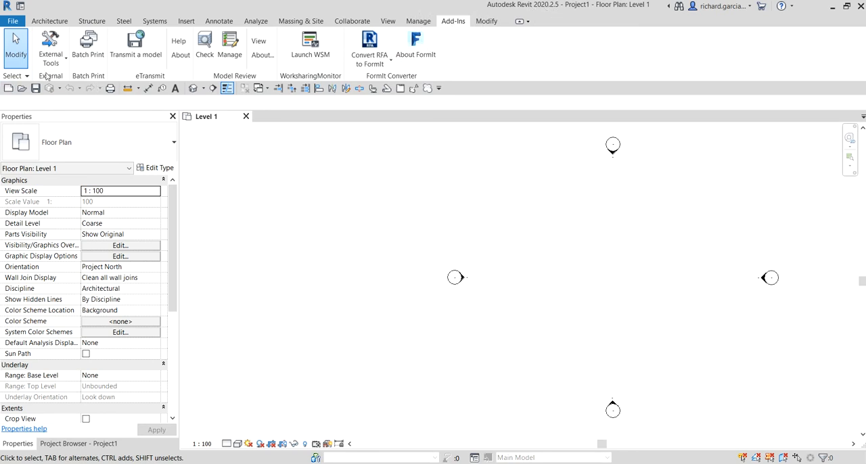
Step: Show File > Export formats, confirming the Navisworks NWC option is now available
{"action": "left_click", "coordinate": [51, 43]}
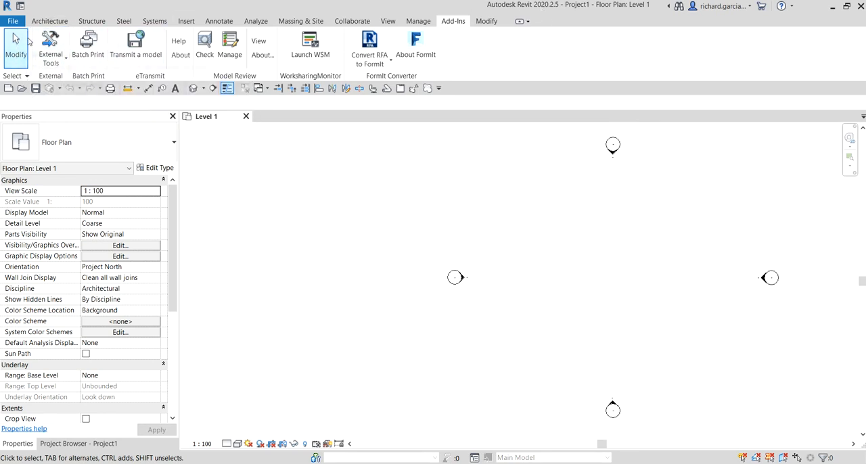
{"action": "left_click", "coordinate": [12, 21]}
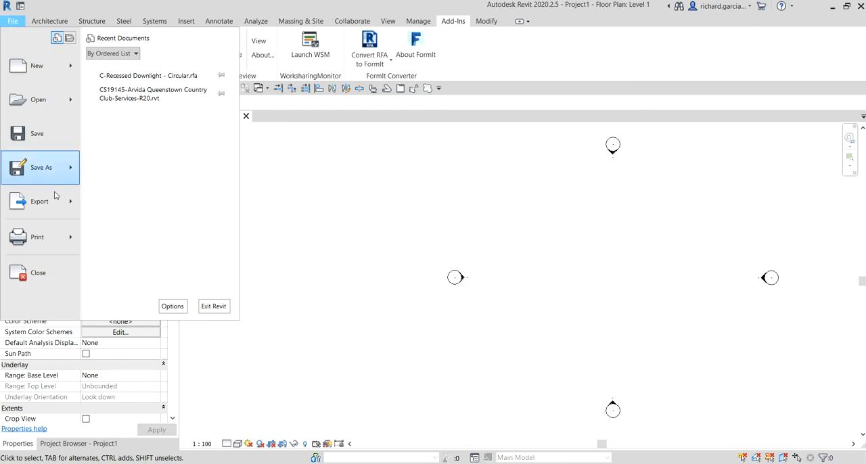
{"action": "left_click", "coordinate": [39, 201]}
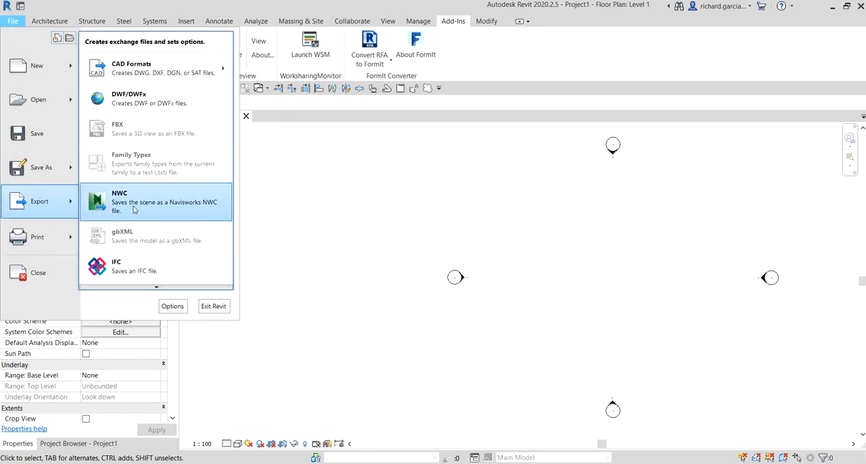